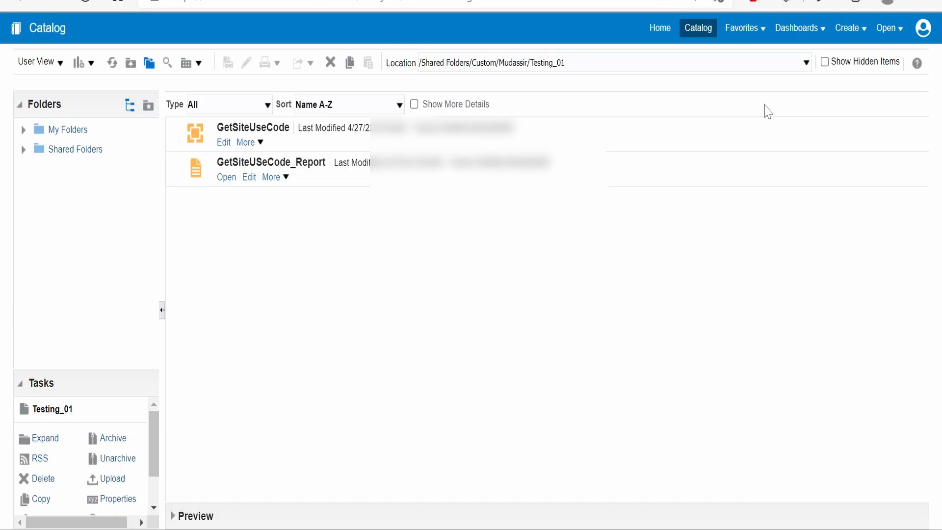
mouse_move(91, 66)
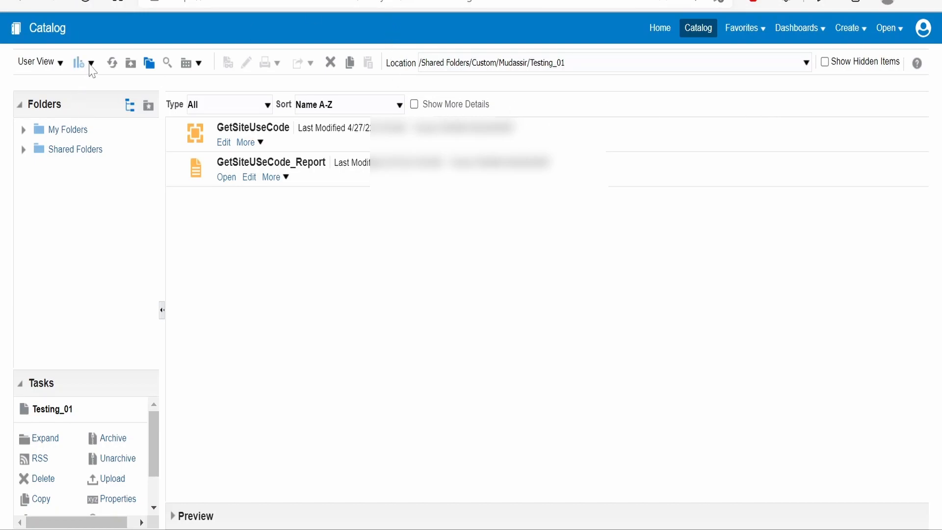
Create a new, untitled data model from the Testing_01 catalog folder
click(94, 63)
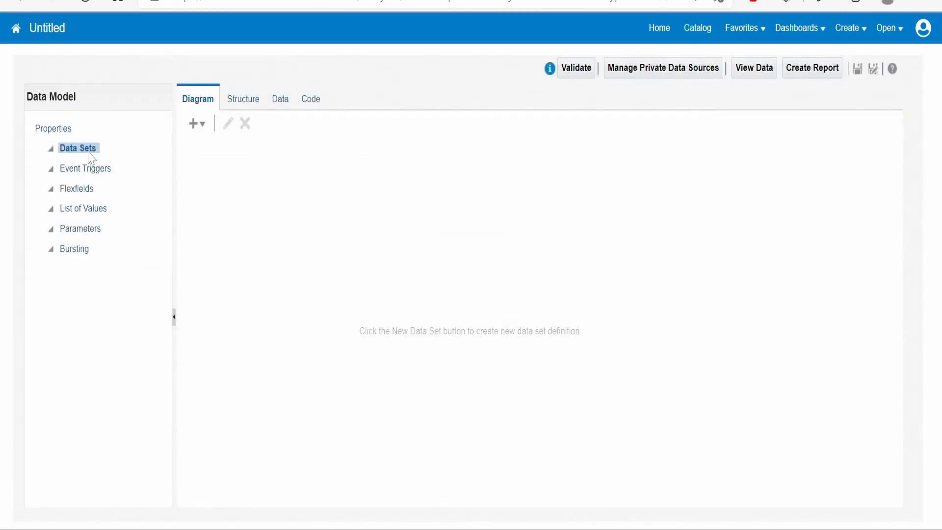
Start a SQL query data set named GetSiteUSeCode_DS on ApplicationDB_FSCM
click(194, 124)
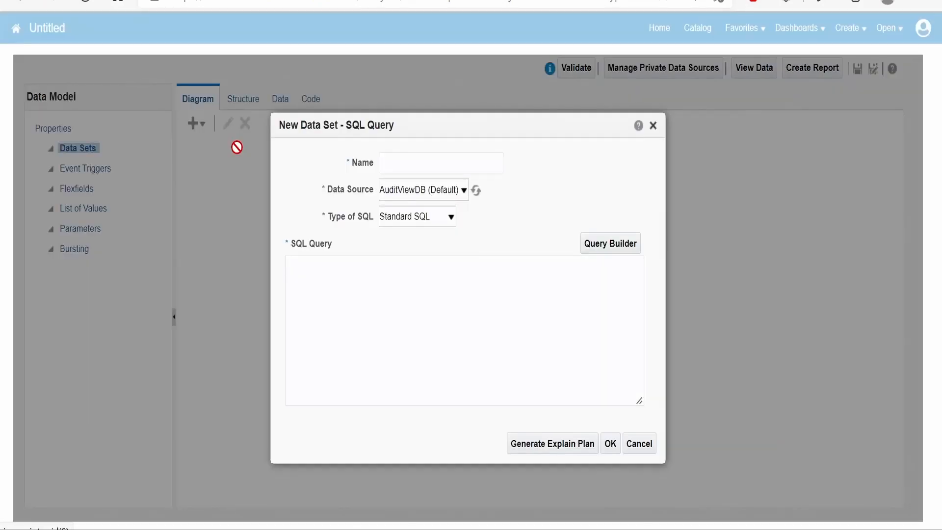
click(463, 190)
text(GetSiteUSeCode)
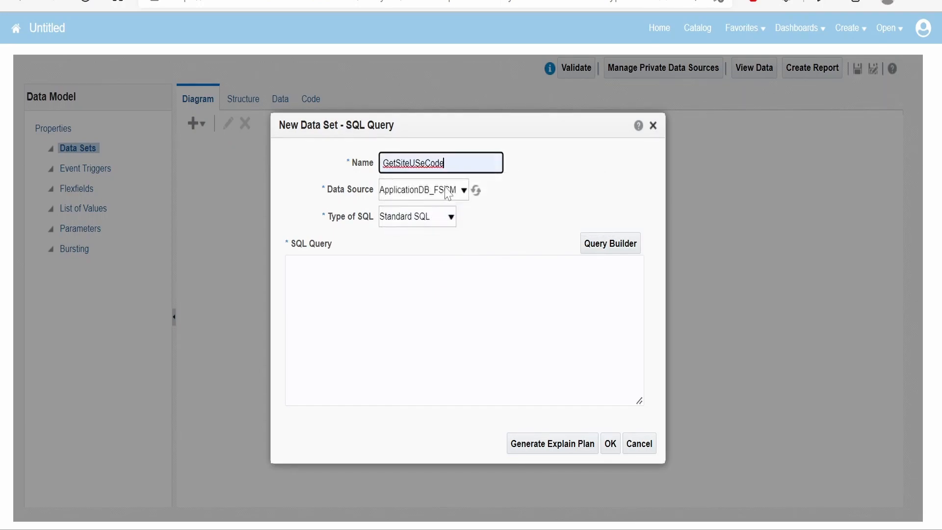
text(_DS)
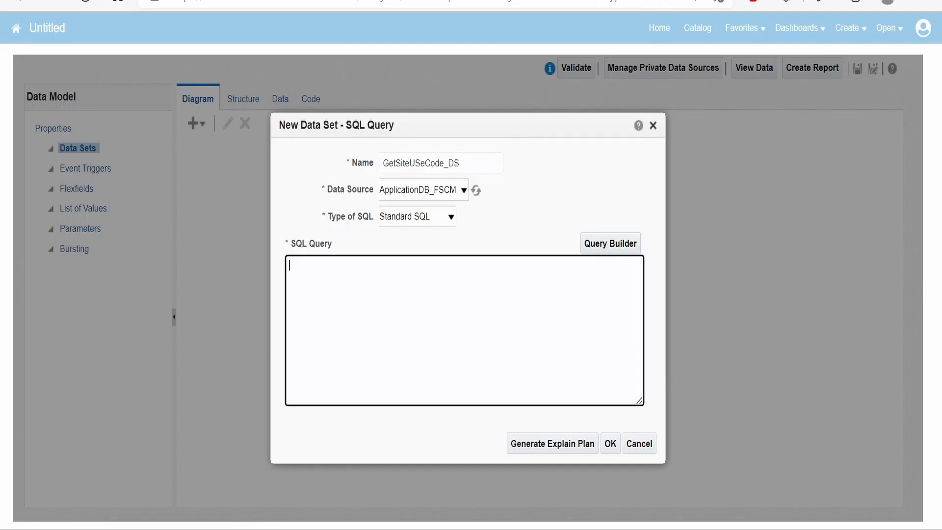
Enter a query selecting SITE_USE_ID, STATUS, SITE_USE_CODE and more from HZ_CUST_SITE_USES_ALL WHERE 1=1
text(SELECT)
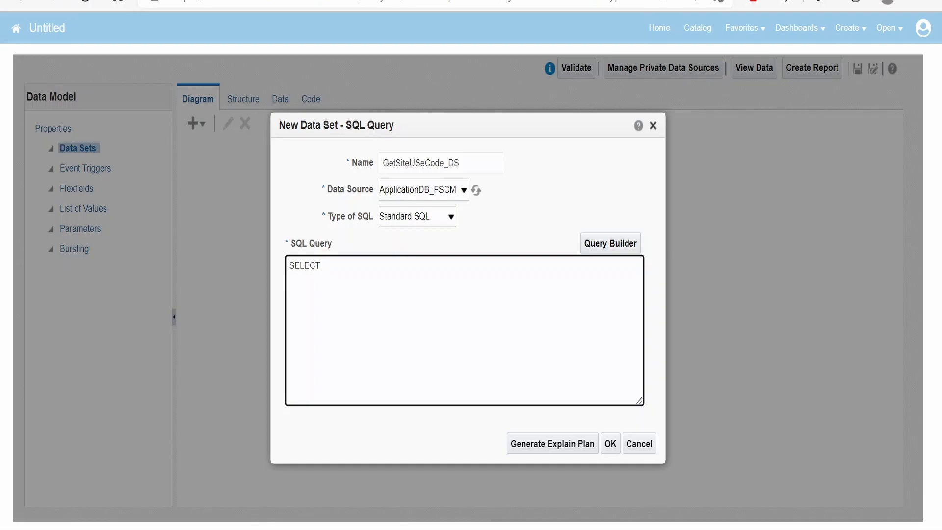
text(SITE_USE_)
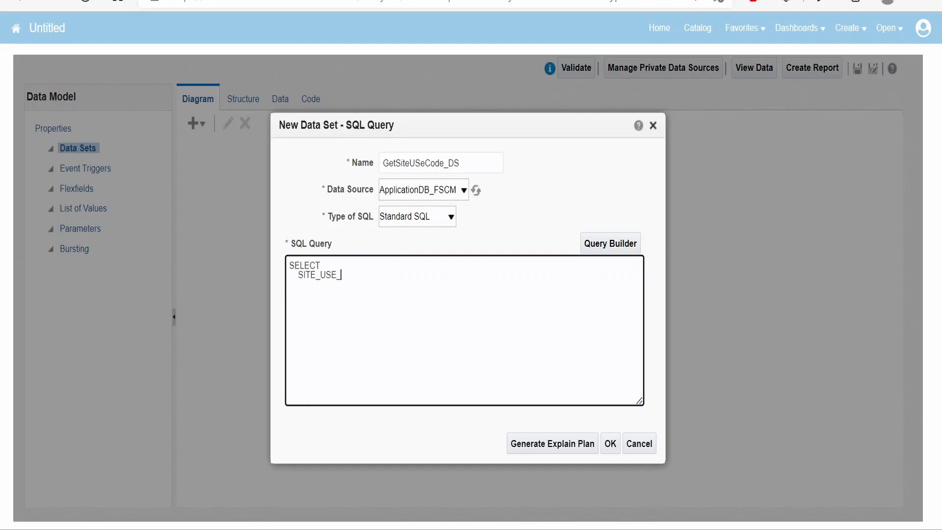
text(ID,)
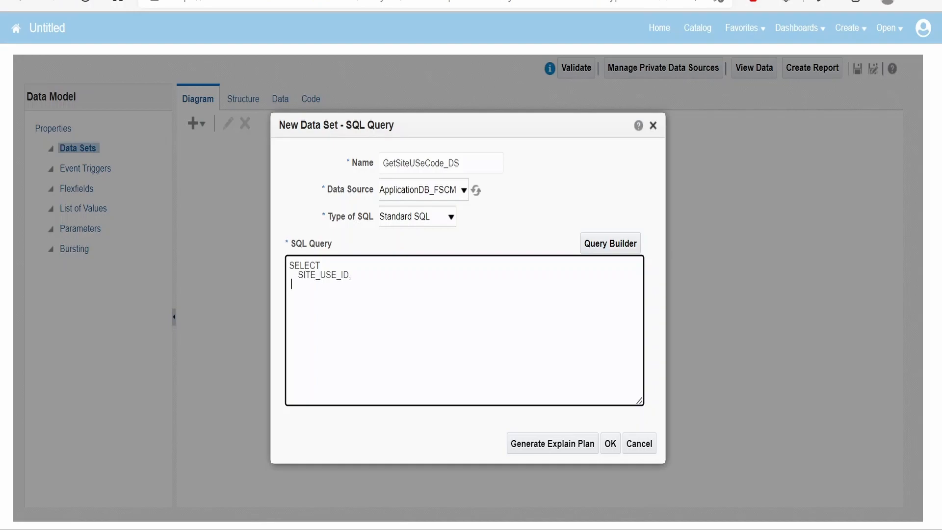
text(PRIMARY_FLA)
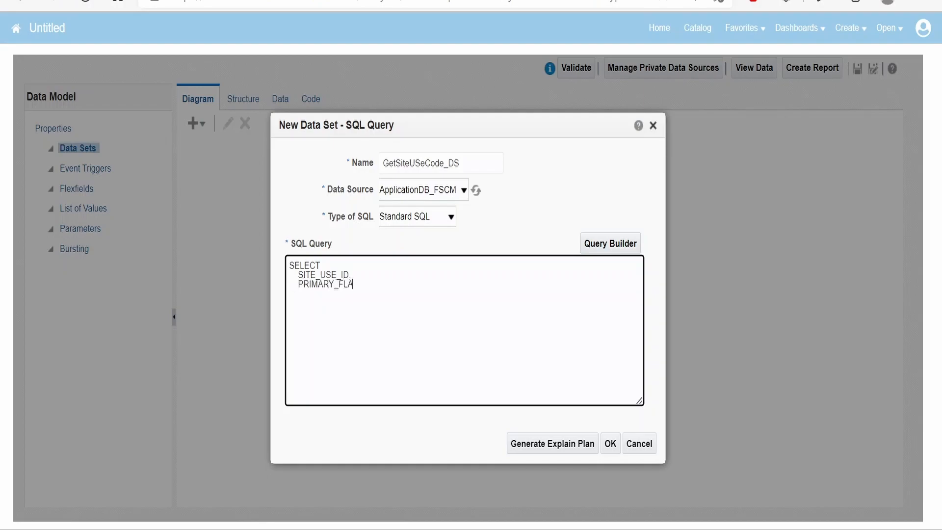
text(G,)
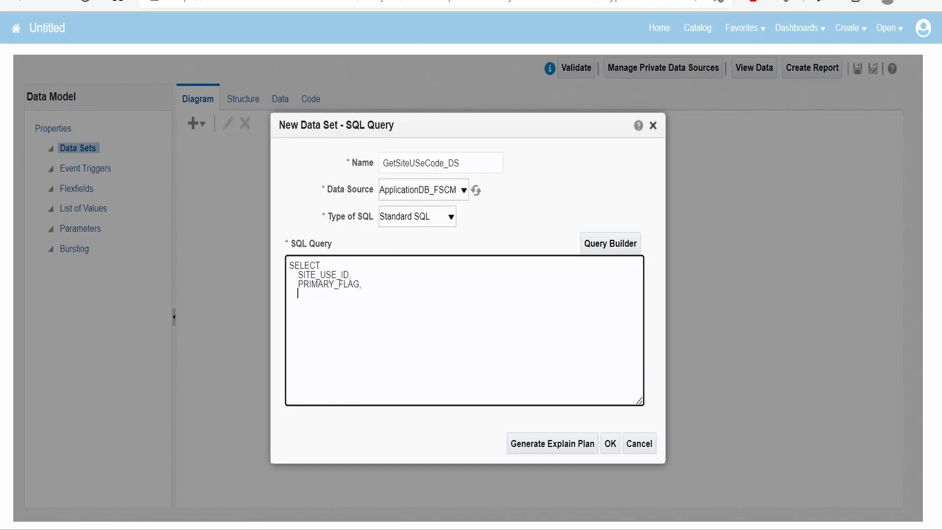
text(STATUS)
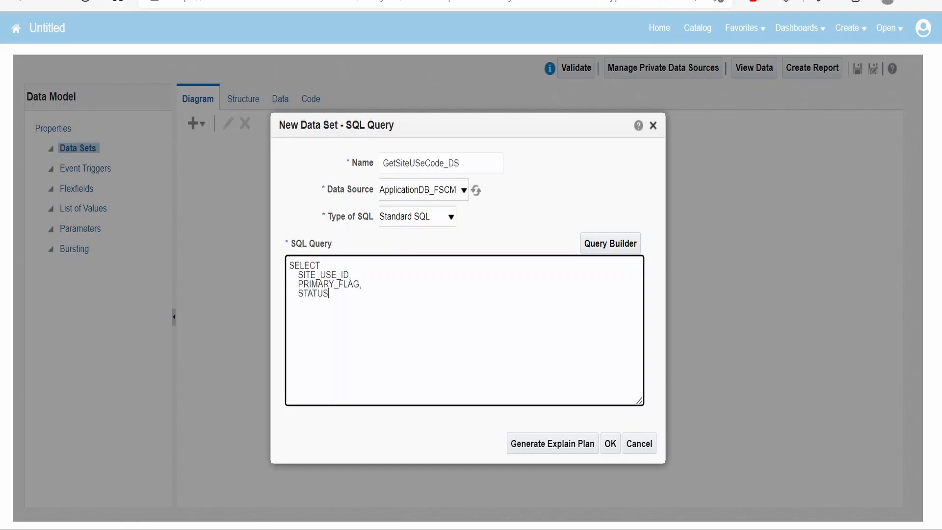
text(,)
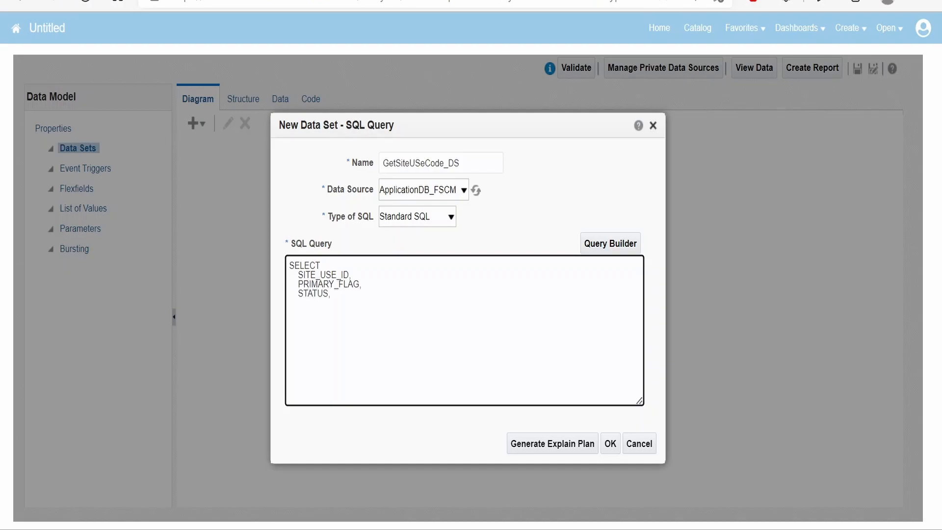
text(SITE)
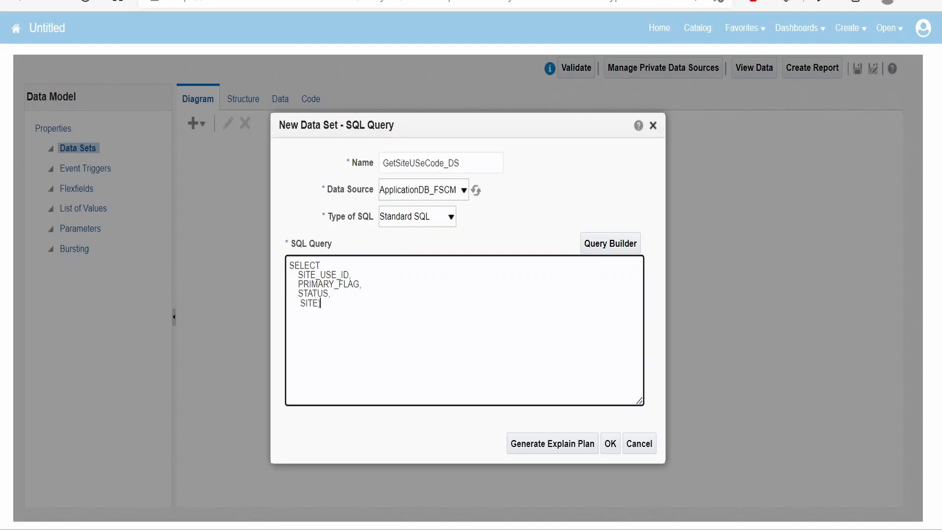
text(_USE)
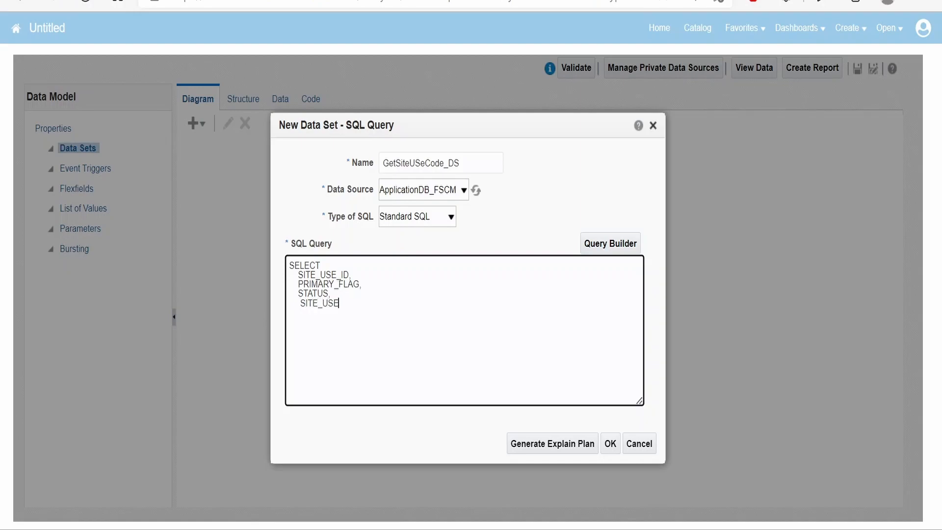
text(_CODE)
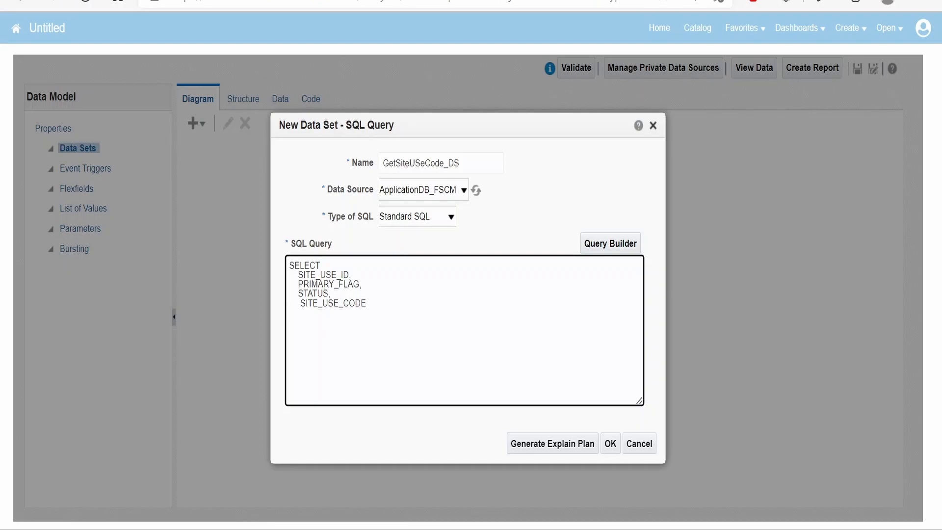
text(FROM)
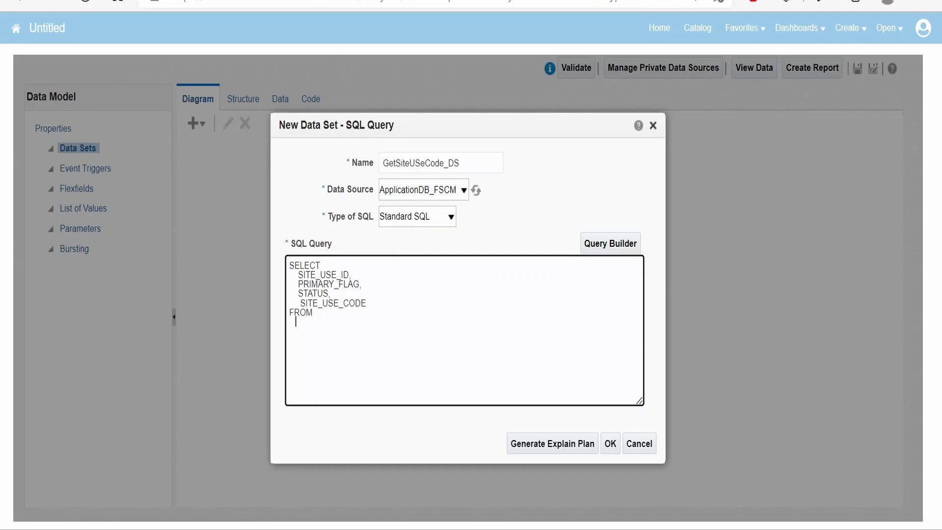
text(HZ_CUST_SITE_USES_ALL)
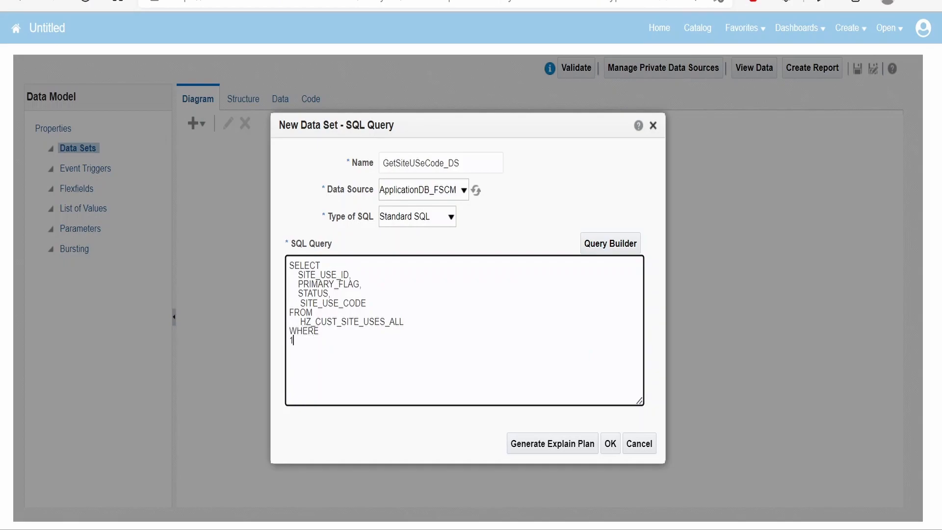
text(=1)
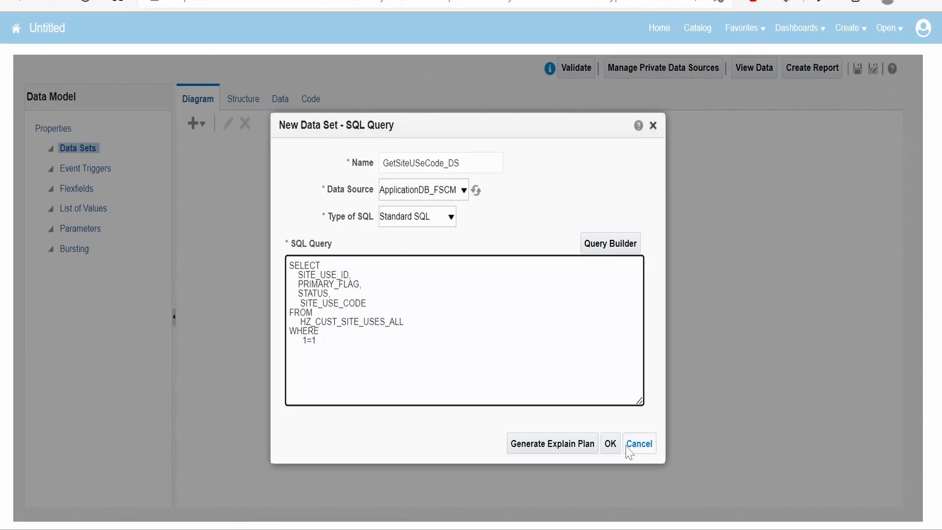
Add GetSiteUSeCode_DS to the model and try previewing its rows on the Data tab
click(611, 444)
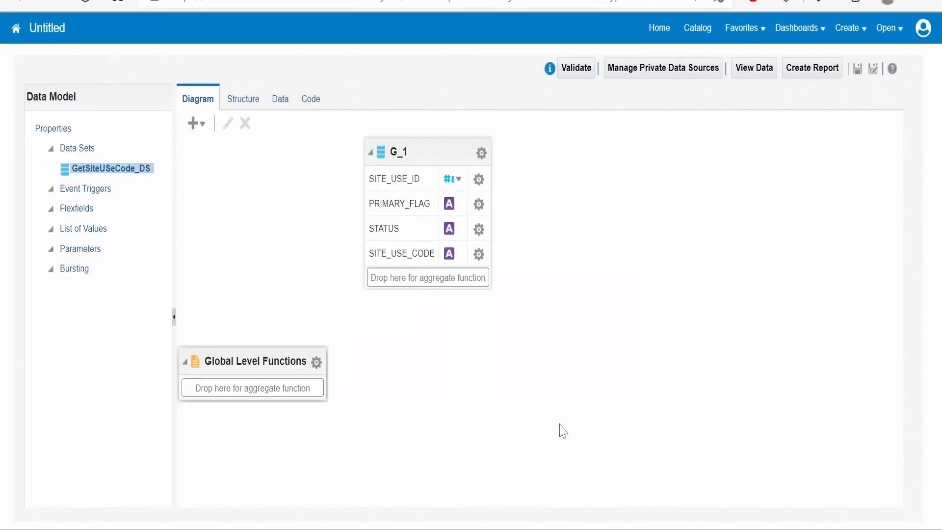
click(279, 98)
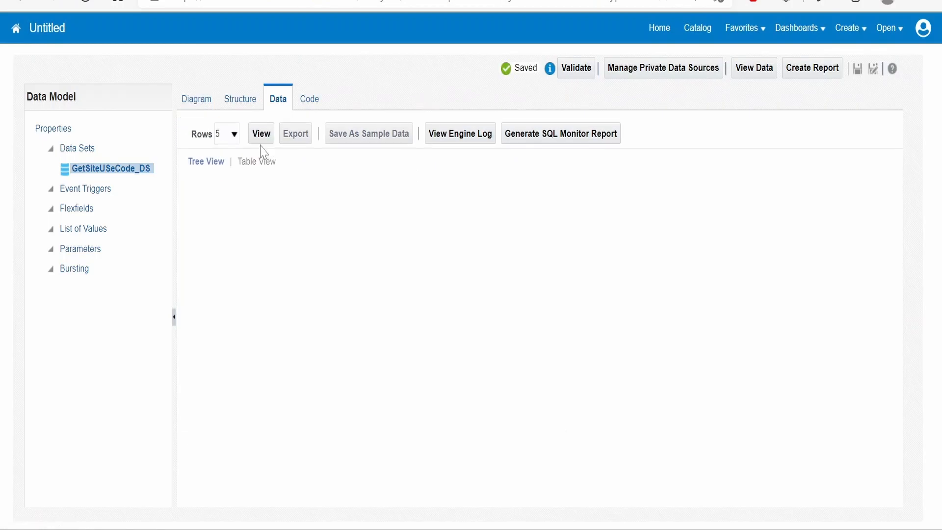
click(261, 132)
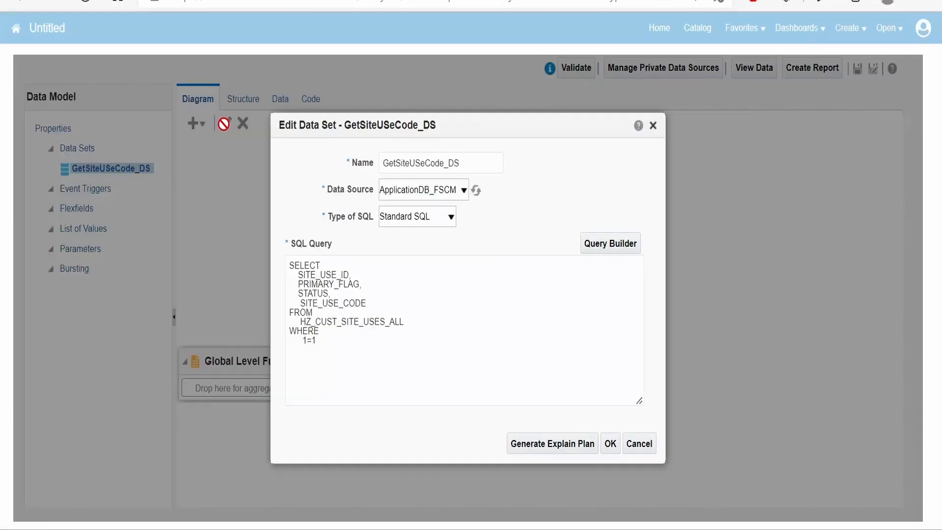
Add a ROWNUM = 10 row-limit condition to the query's WHERE clause
text(AN)
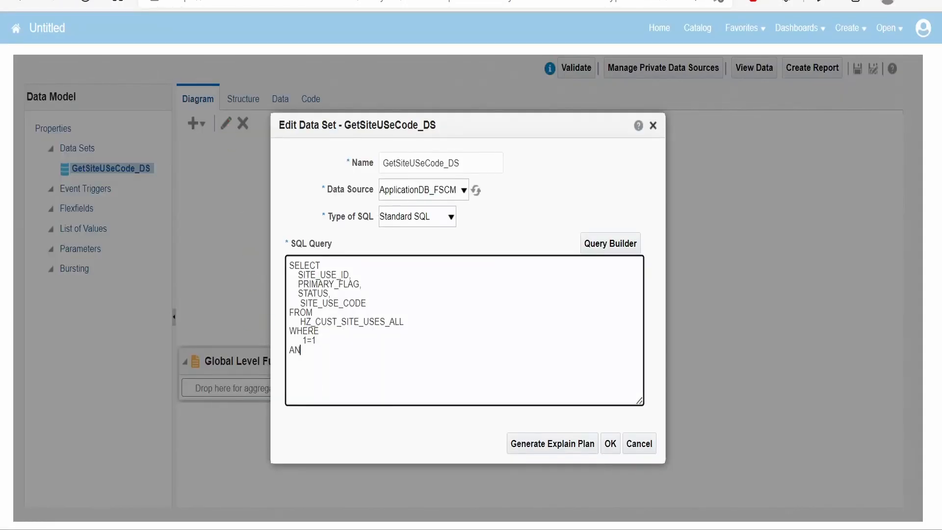
text(D ROWNUM <)
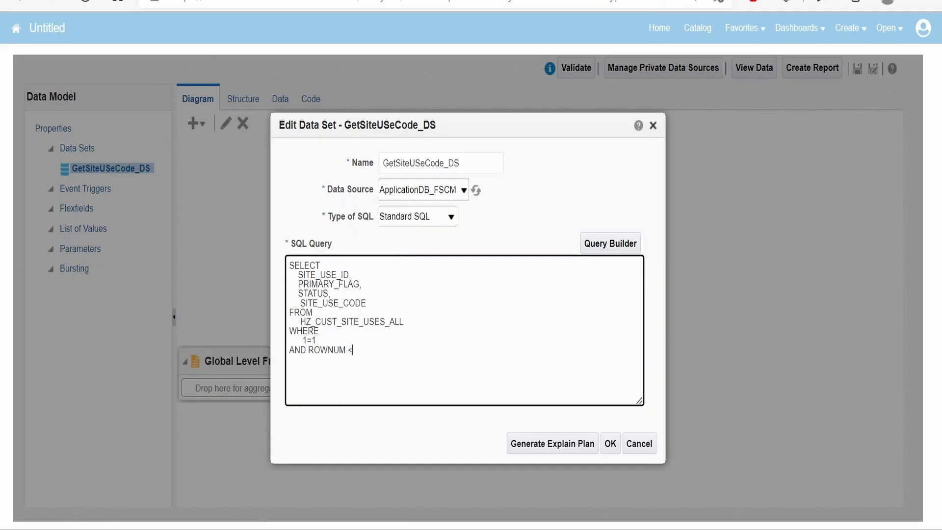
text(= 10)
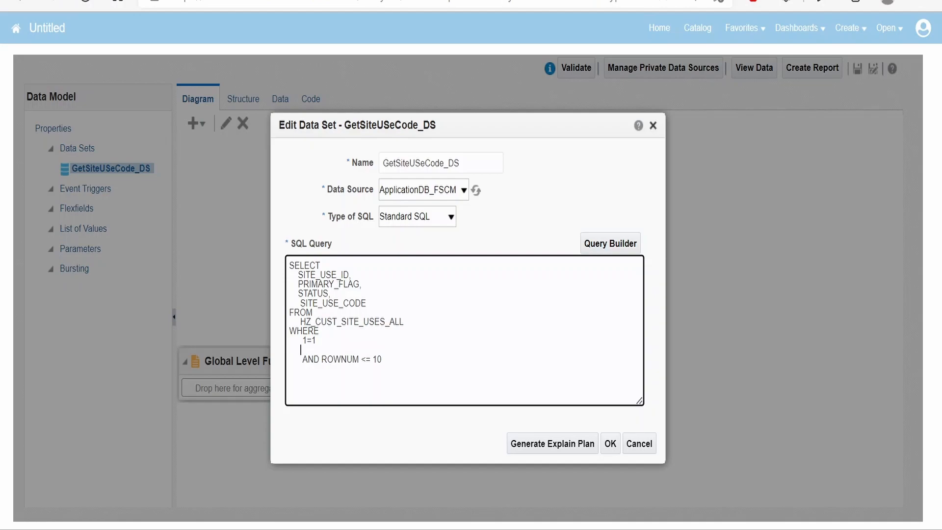
Add AND SITE_USE_CODE IN (:p_site_use_code) to the WHERE clause and save the query
text(AND)
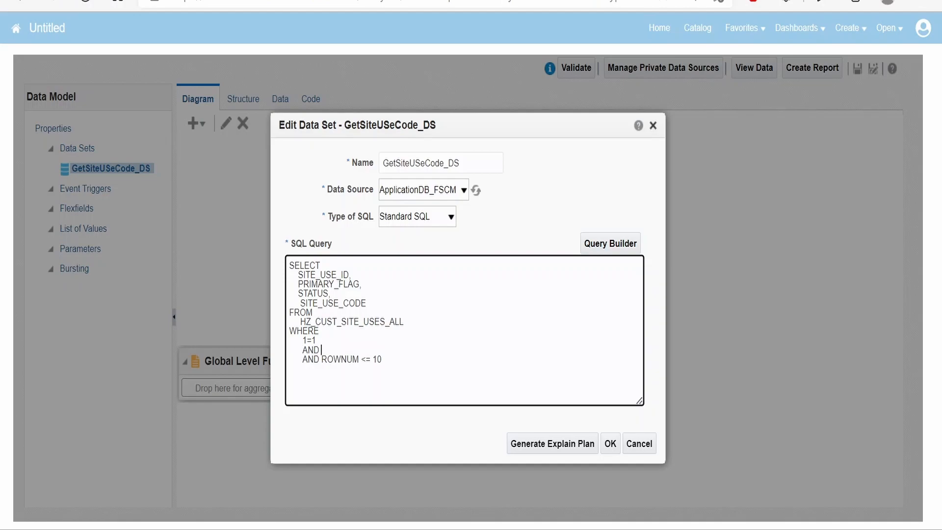
text(S)
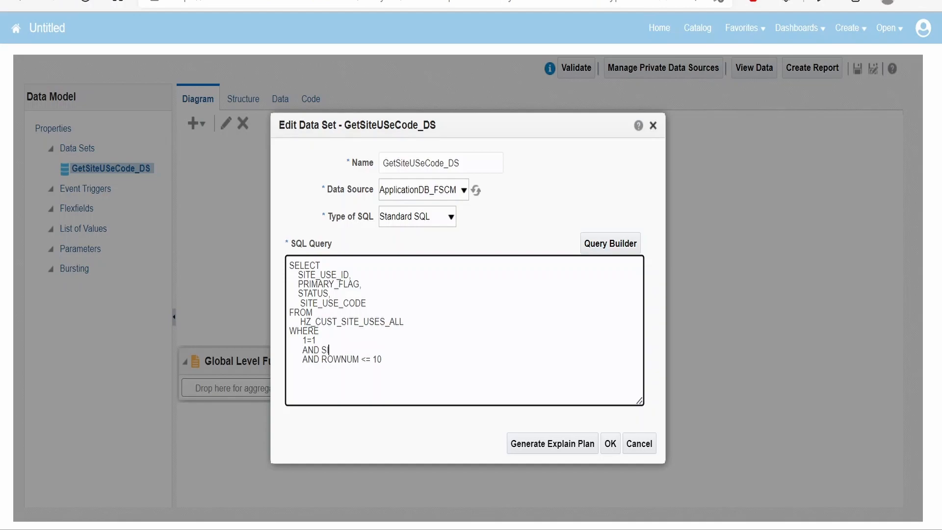
text(ITE)
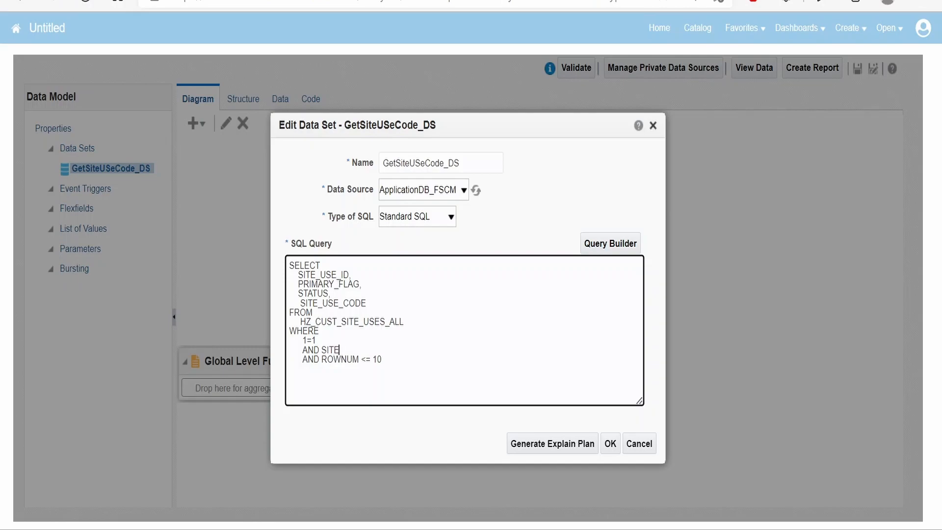
text(_USE_CODE)
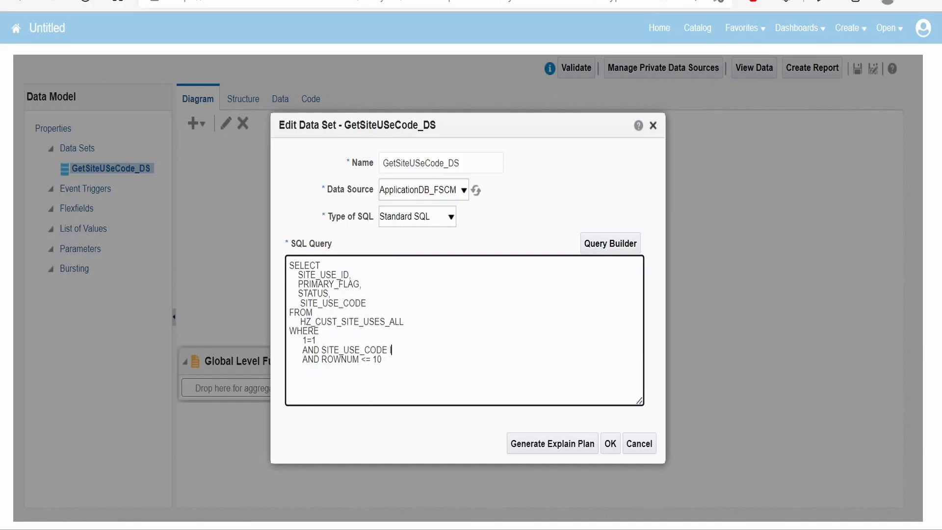
text(In)
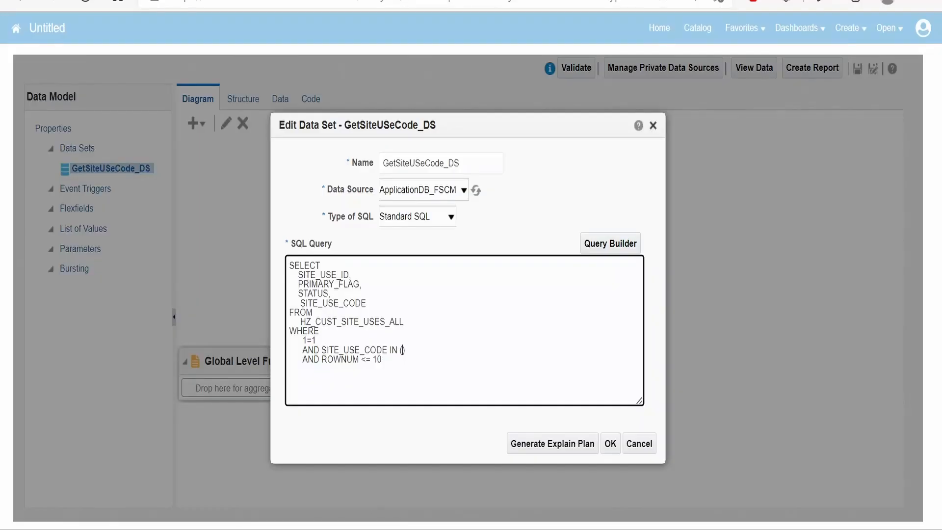
text(:)
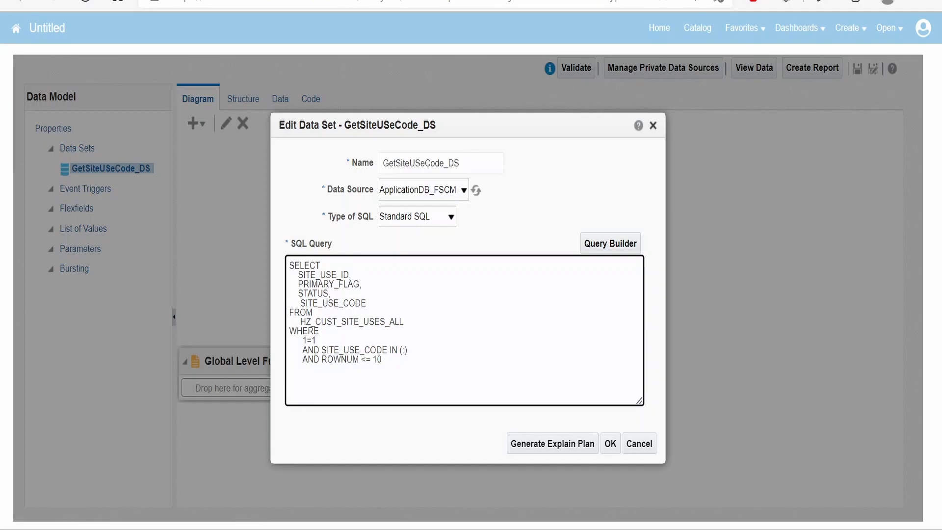
text(p)
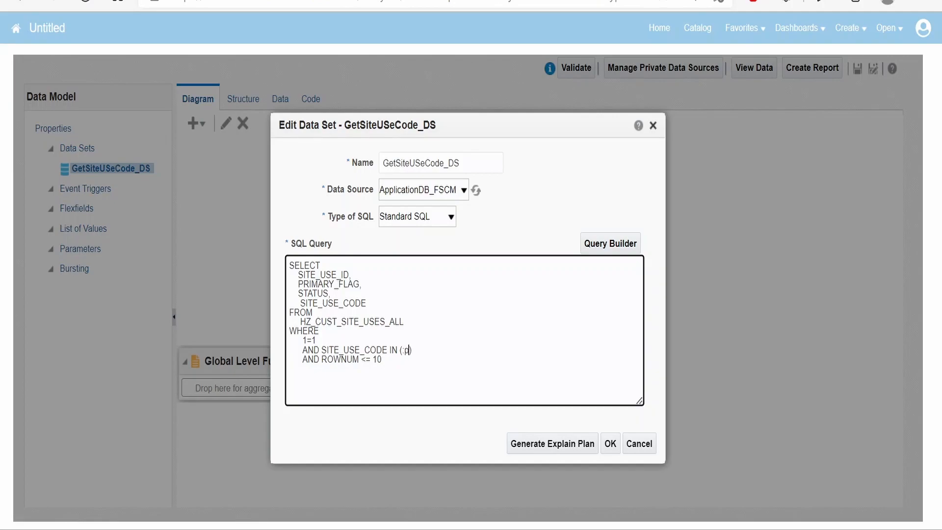
text(_site_)
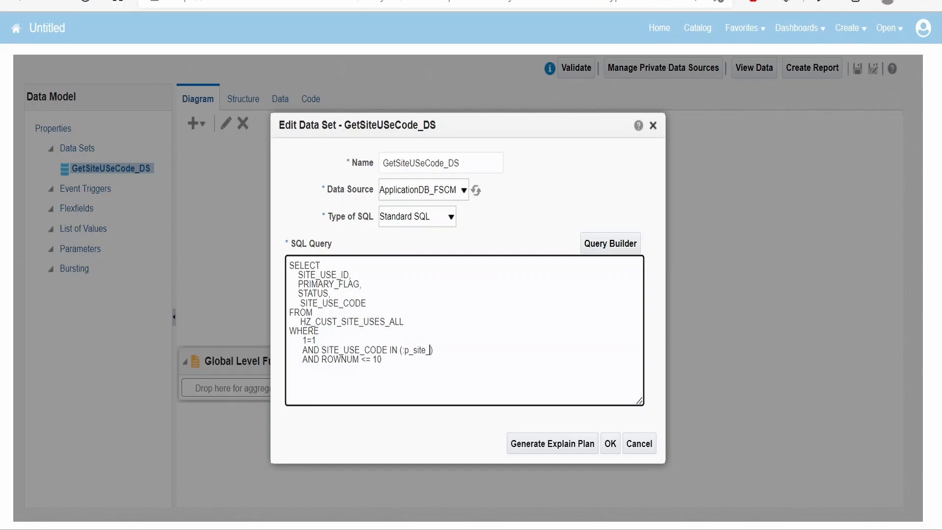
text(use_code)
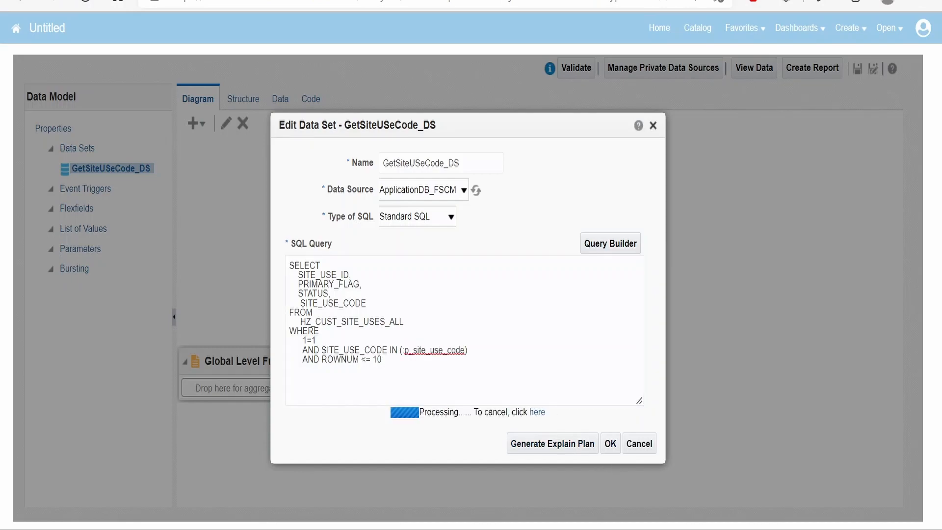
click(610, 443)
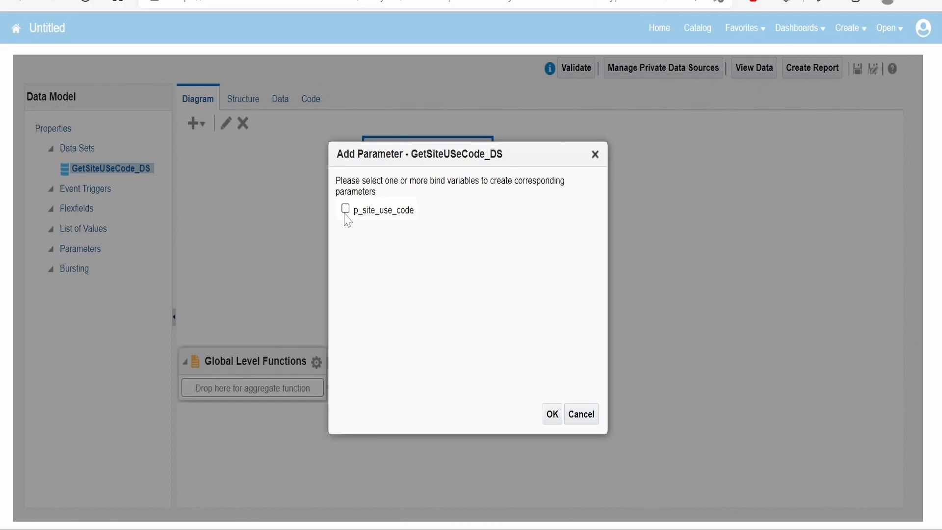
Create the p_site_use_code parameter from the bind variable and begin saving the model
click(345, 209)
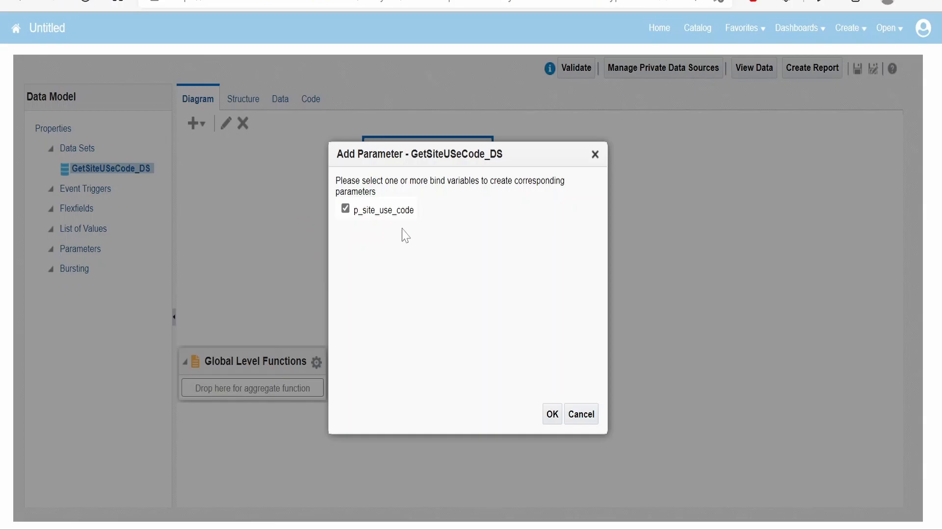
click(551, 414)
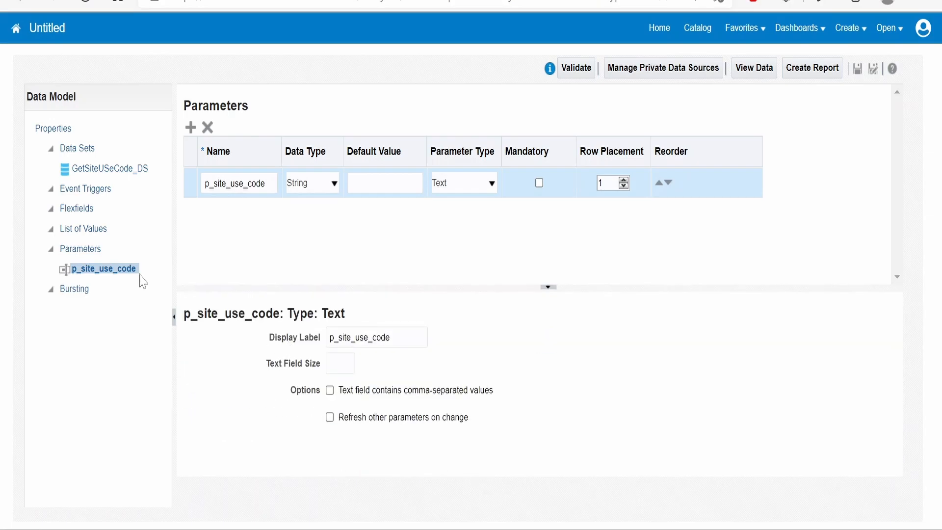
click(112, 169)
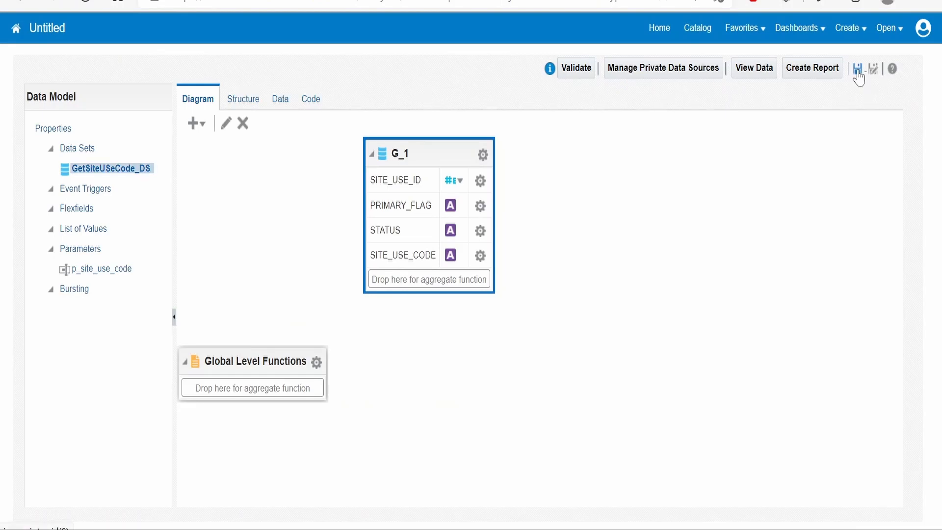
click(858, 67)
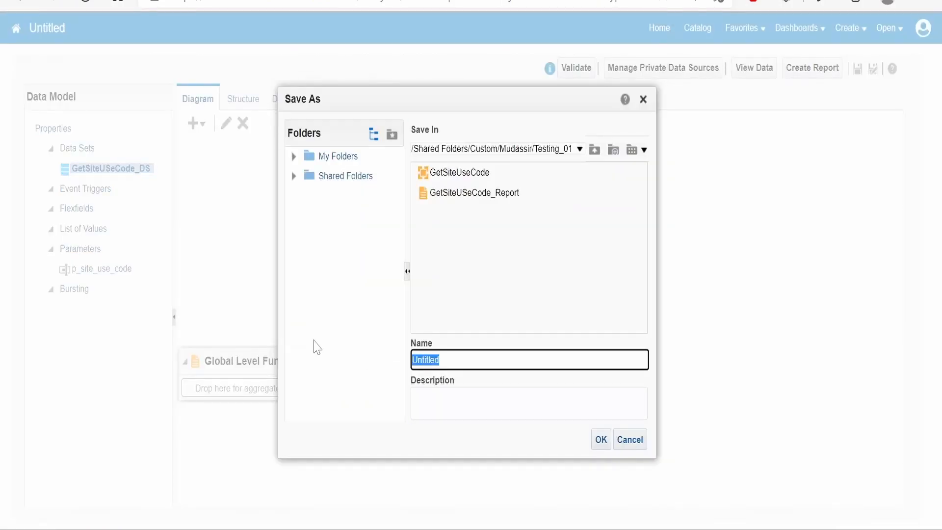
Save the data model as GetSiteUseCode_WitgCSVParamter_DM in the Testing_01 folder
text(GetS)
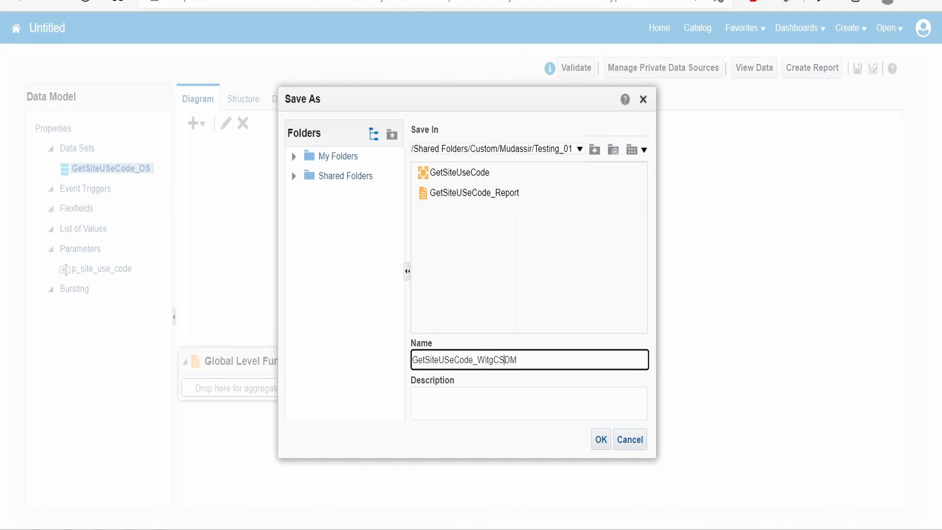
text(Paramter)
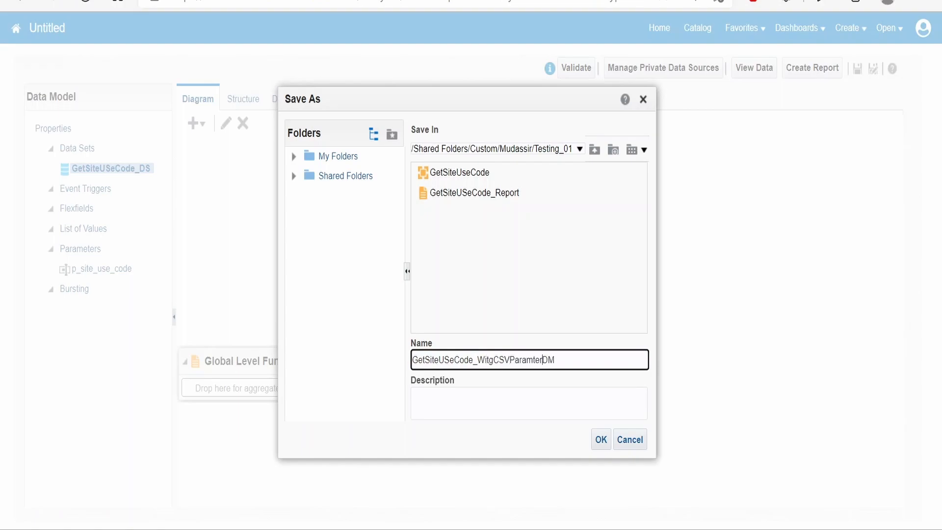
click(600, 438)
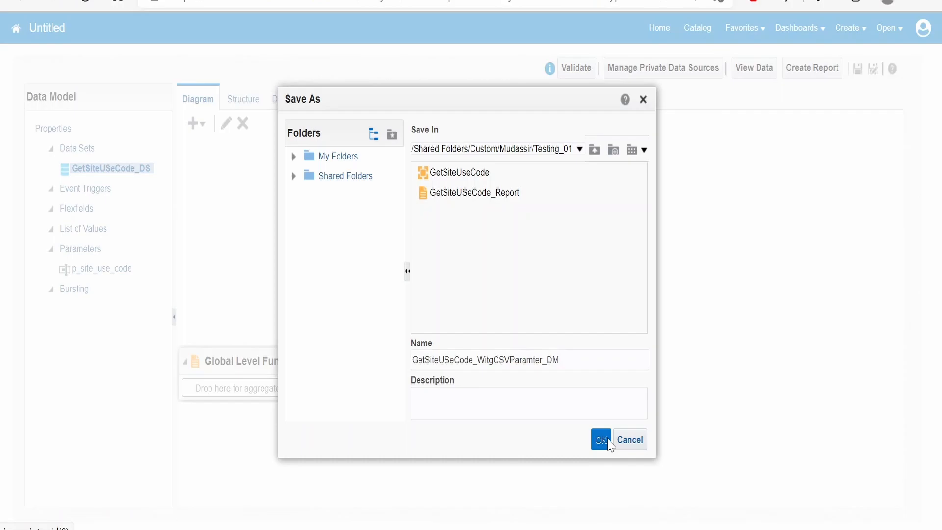
click(601, 439)
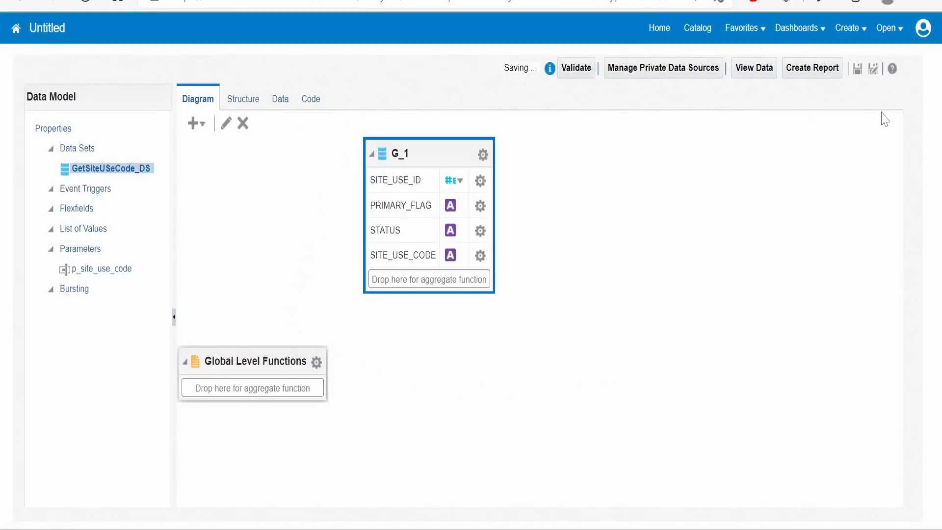
Preview data for p_site_use_code BILL_TO in table view with a 50-row limit
click(280, 98)
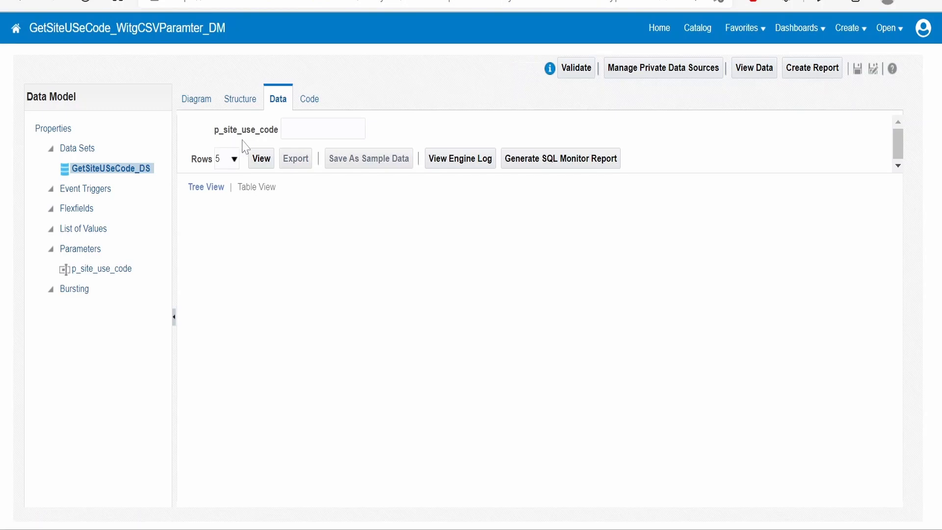
click(322, 128)
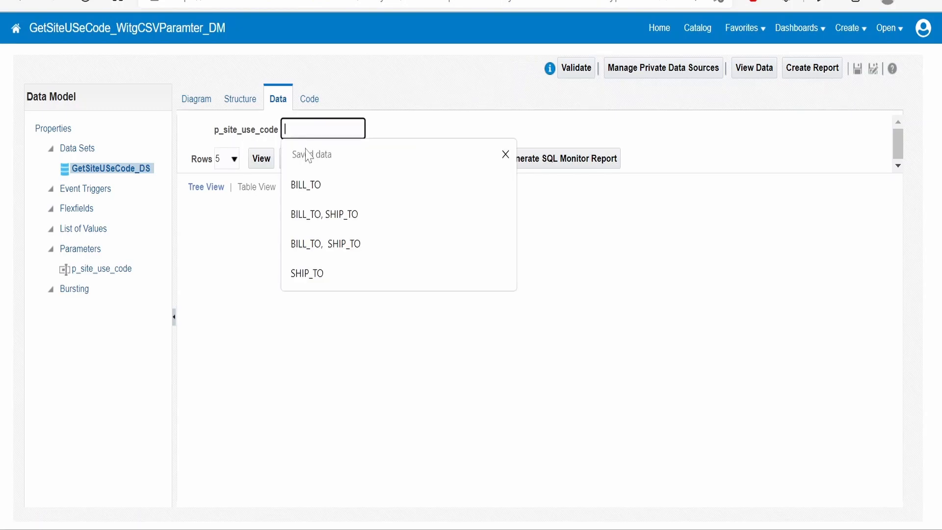
click(304, 185)
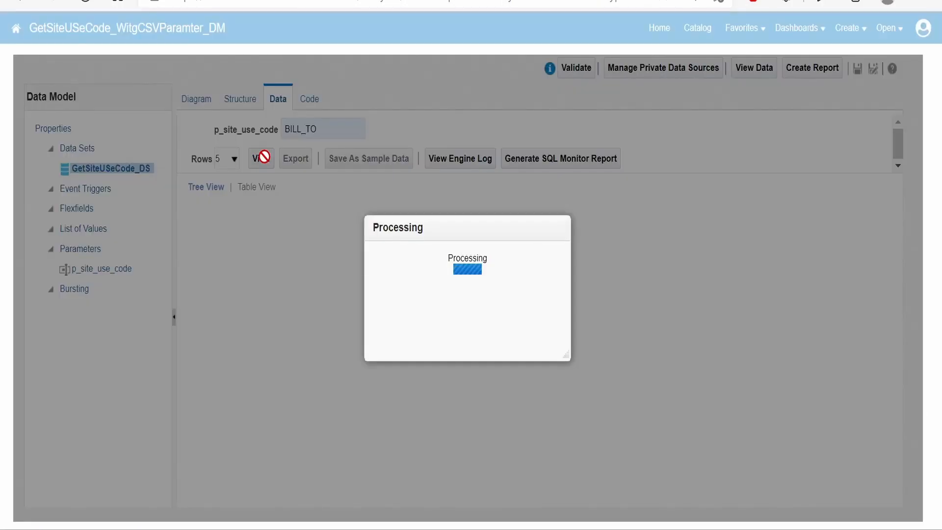
click(260, 158)
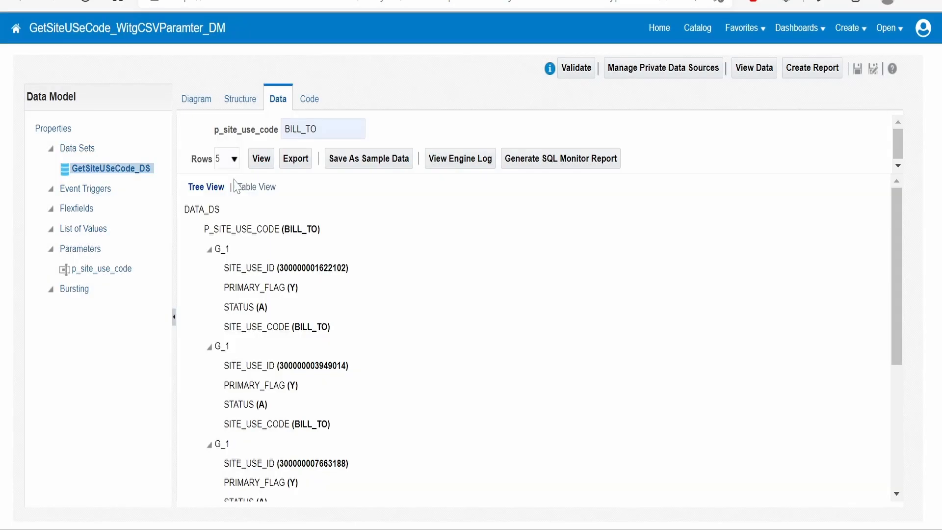
click(256, 187)
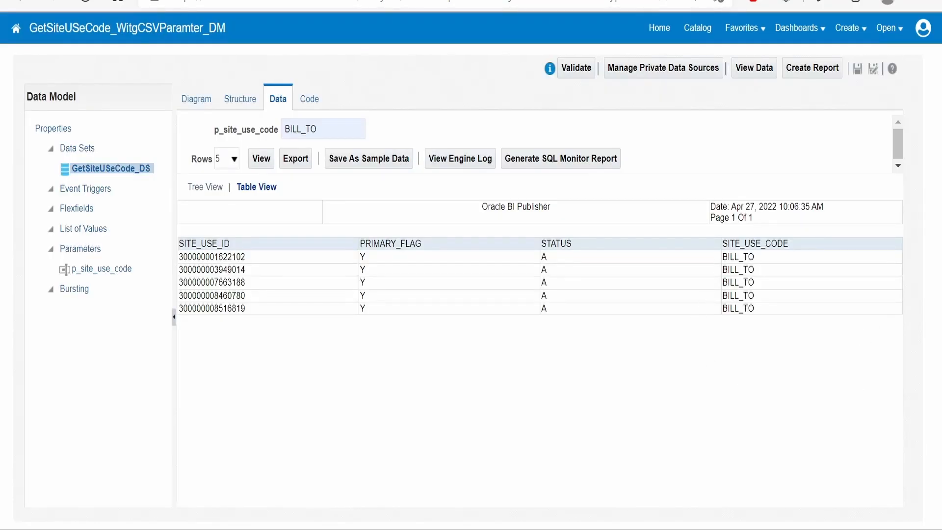
click(234, 158)
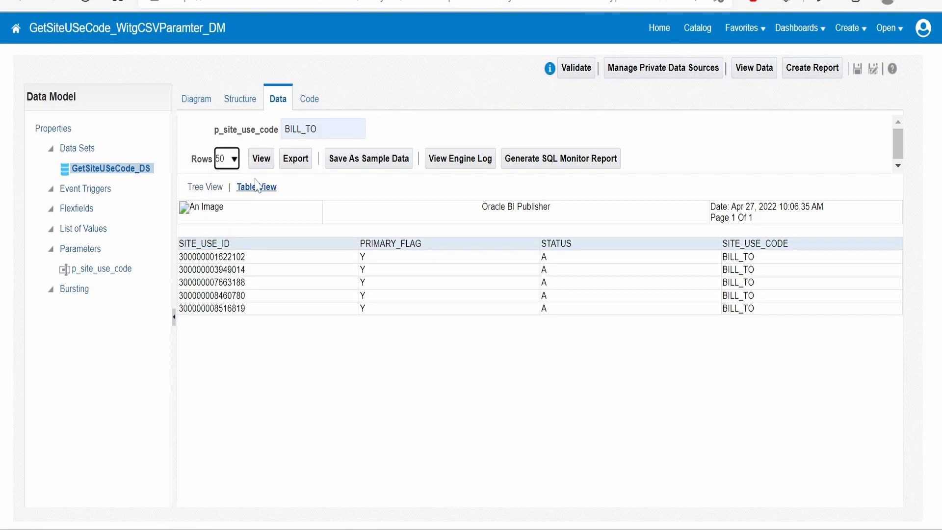
click(261, 158)
text(,)
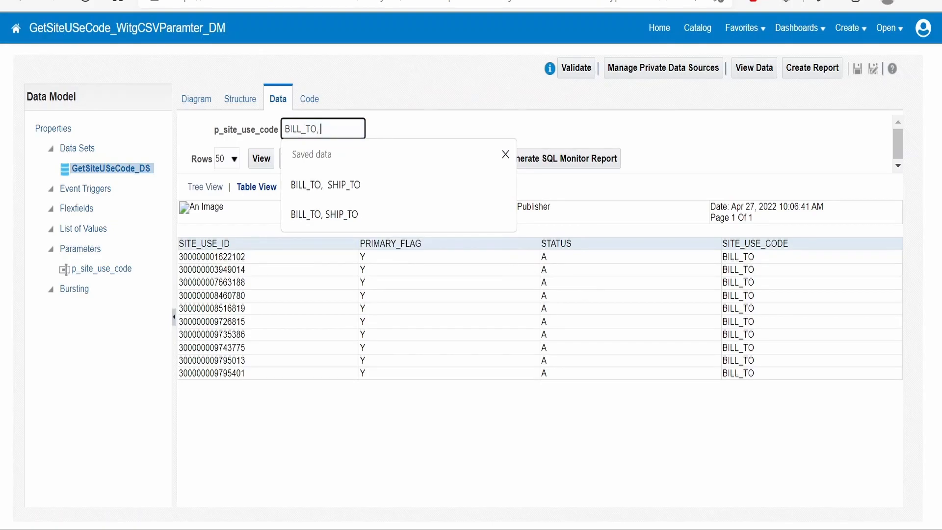
Preview p_site_use_code 'BILL_TO, SHIP_TO' in table view, which returns no rows
text(SHIPT_TO)
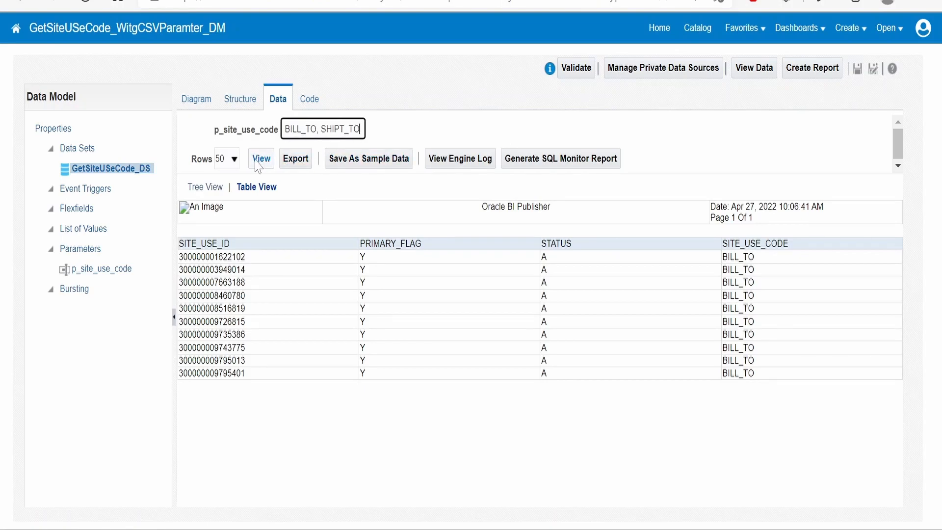
click(206, 186)
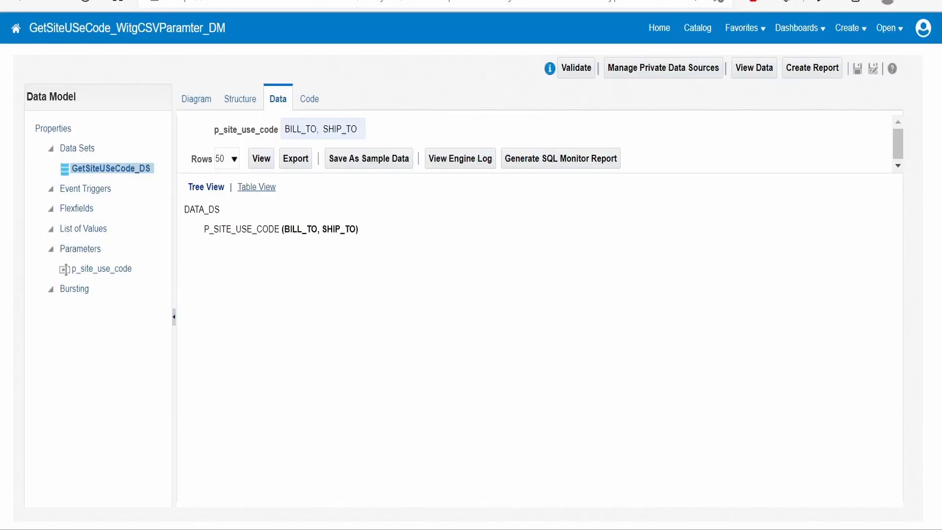
click(256, 186)
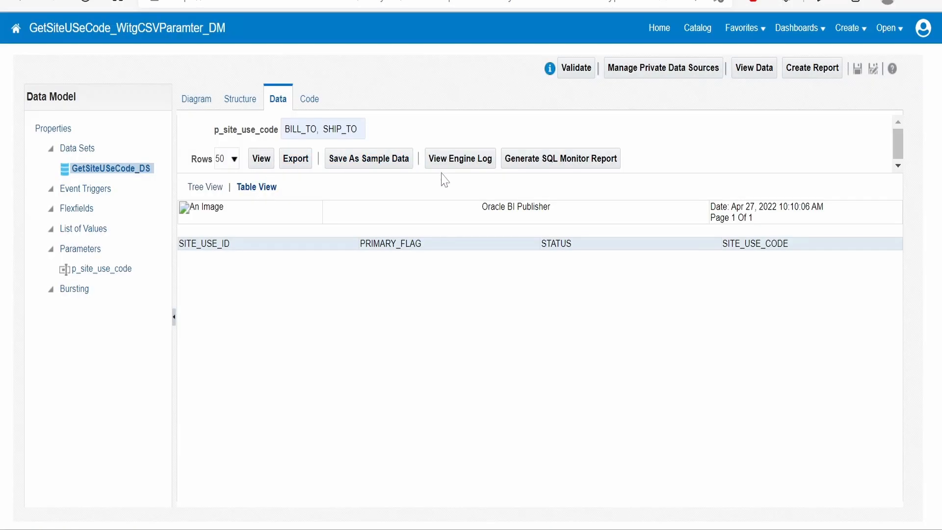
mouse_move(395, 140)
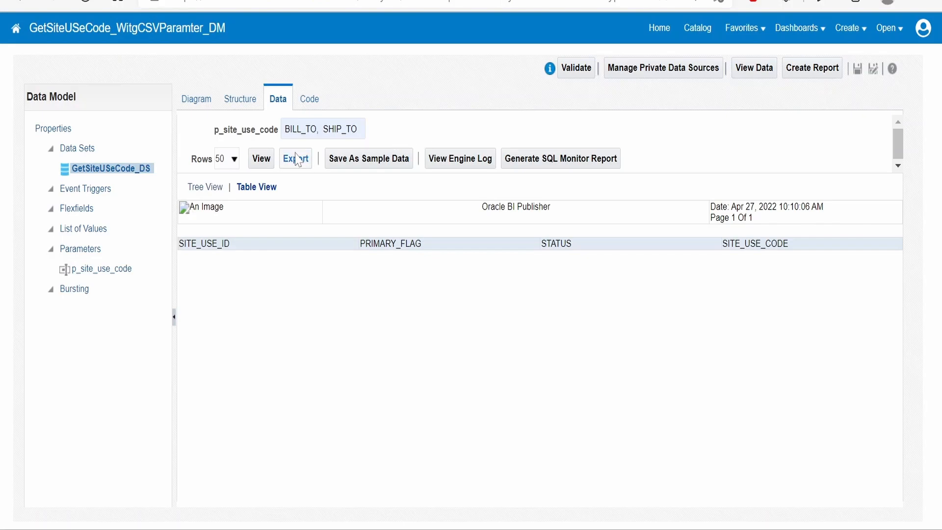
mouse_move(103, 281)
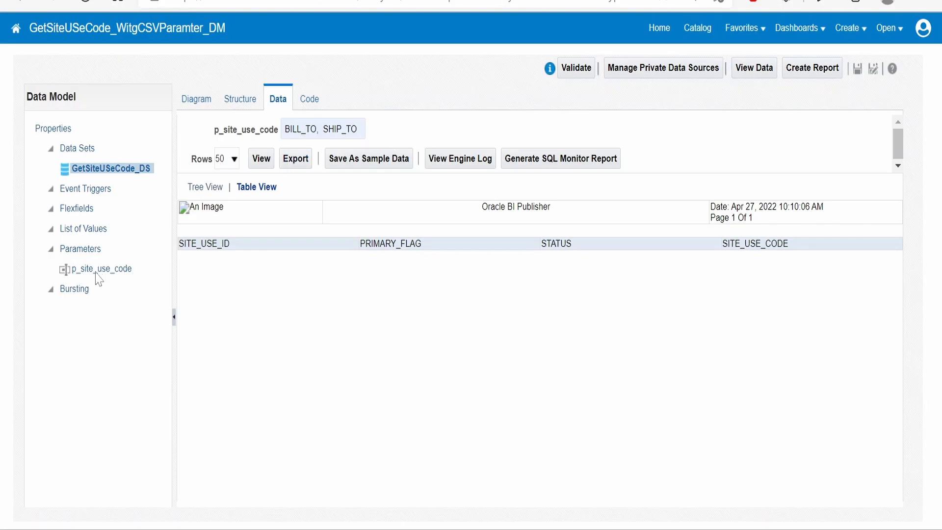
click(101, 269)
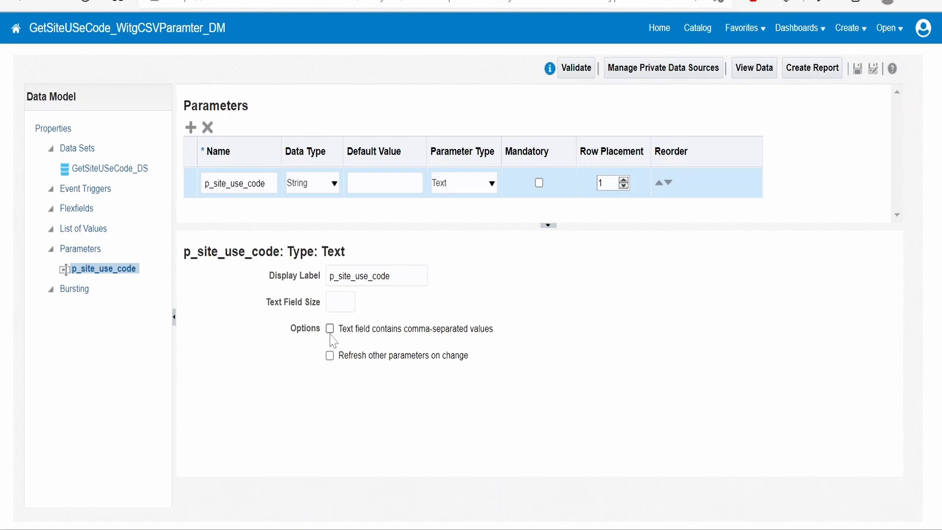
Enable comma-separated values on the p_site_use_code text field and save the model
click(329, 328)
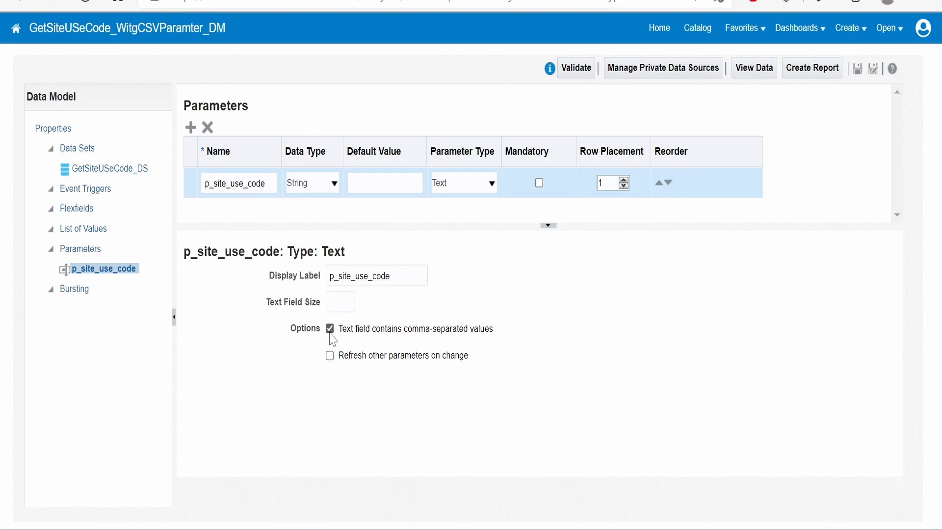
mouse_move(150, 195)
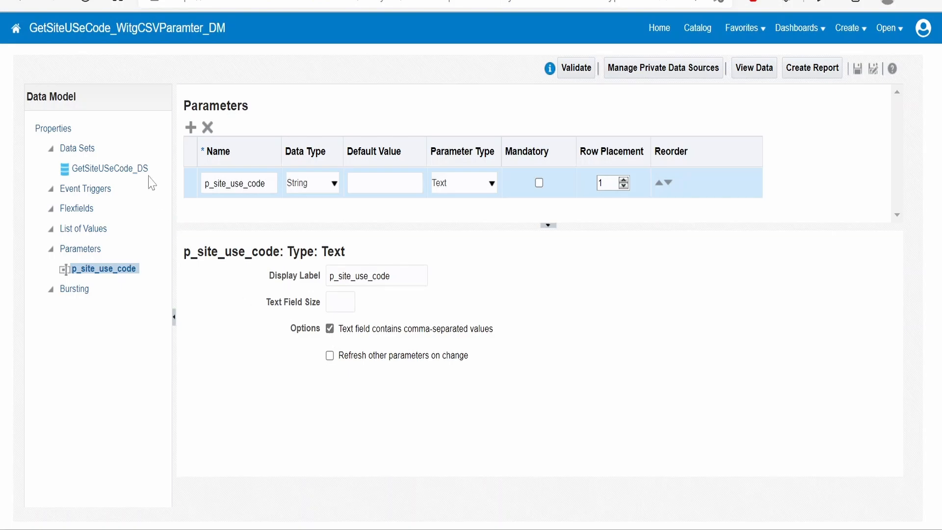
mouse_move(580, 148)
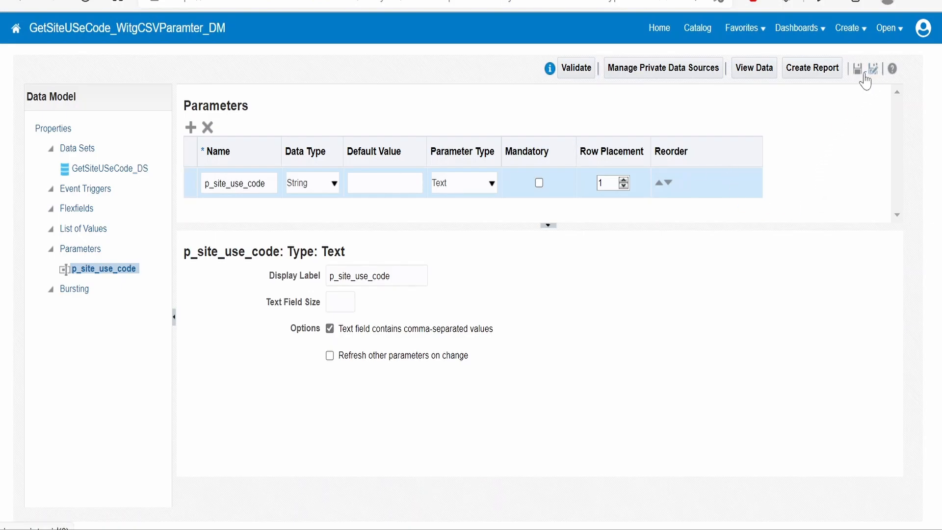
click(860, 67)
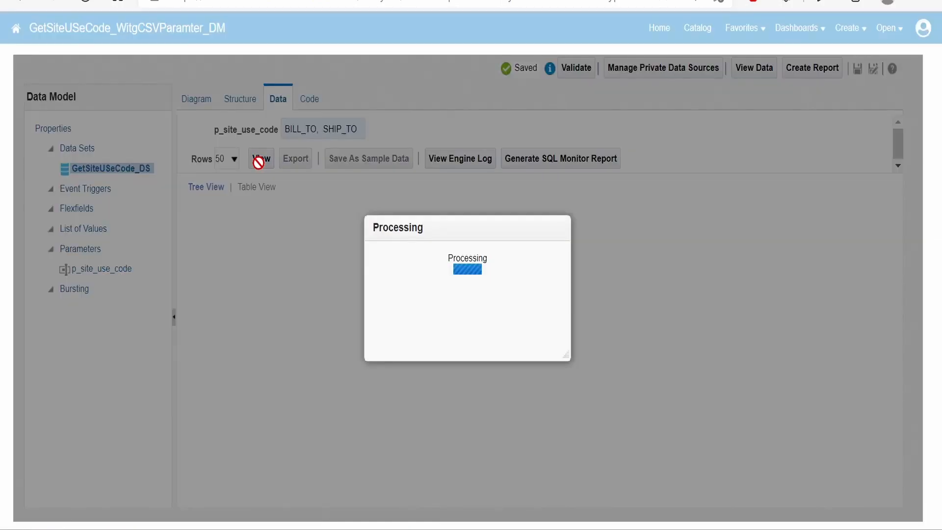
Rerun the BILL_TO, SHIP_TO preview in table view, now returning rows for both codes
click(260, 158)
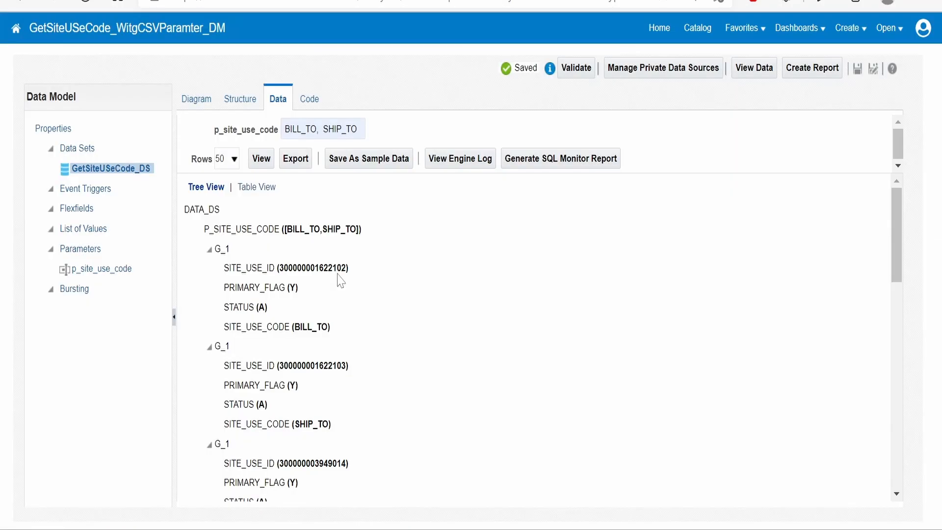
click(256, 187)
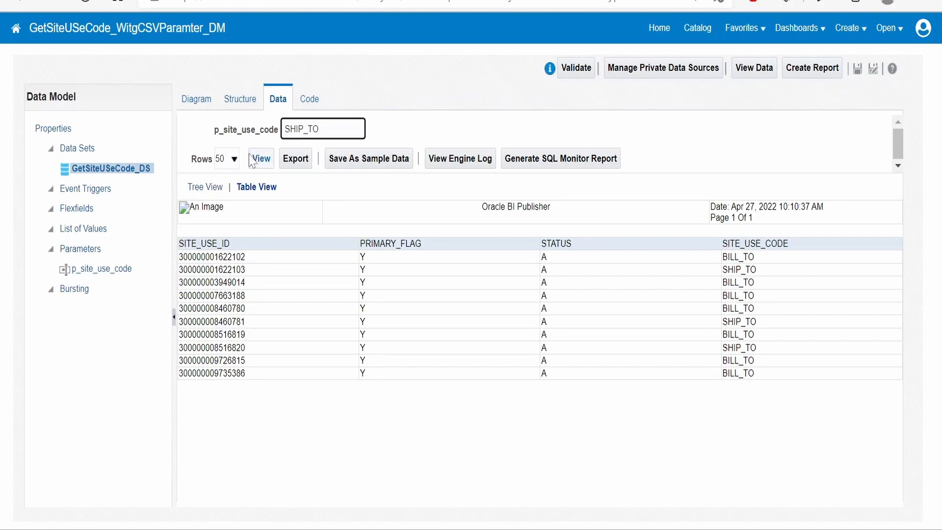
click(260, 158)
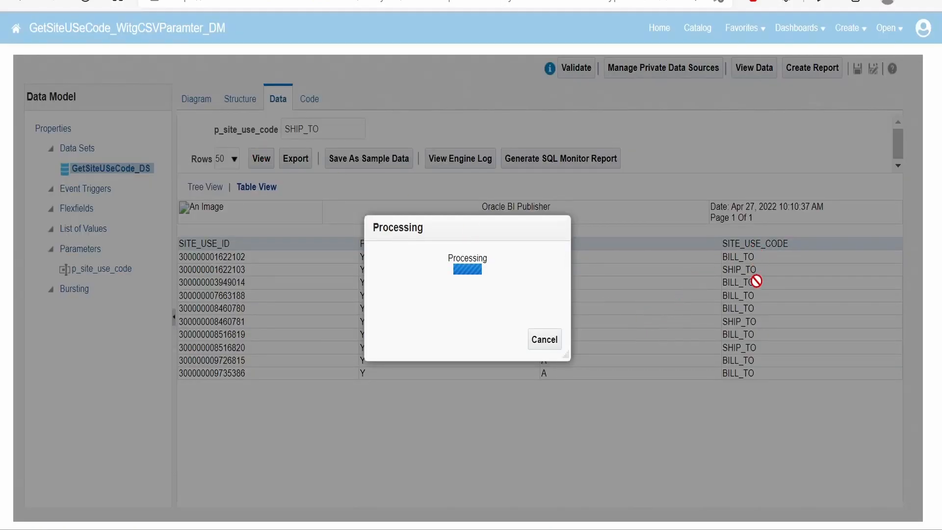
click(261, 157)
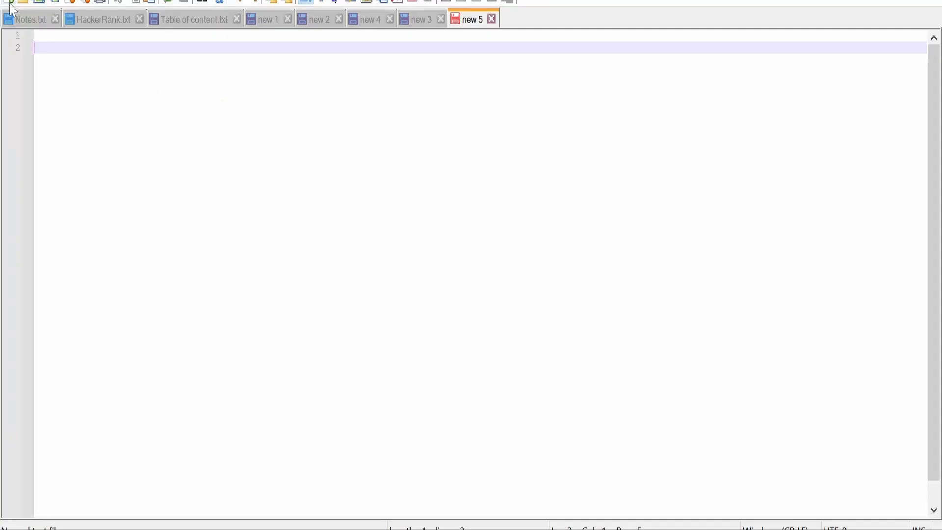
Type BILL_TO, SHIP_TO in the new Notepad++ note and add single quotes around the values
text(BILL_TO,)
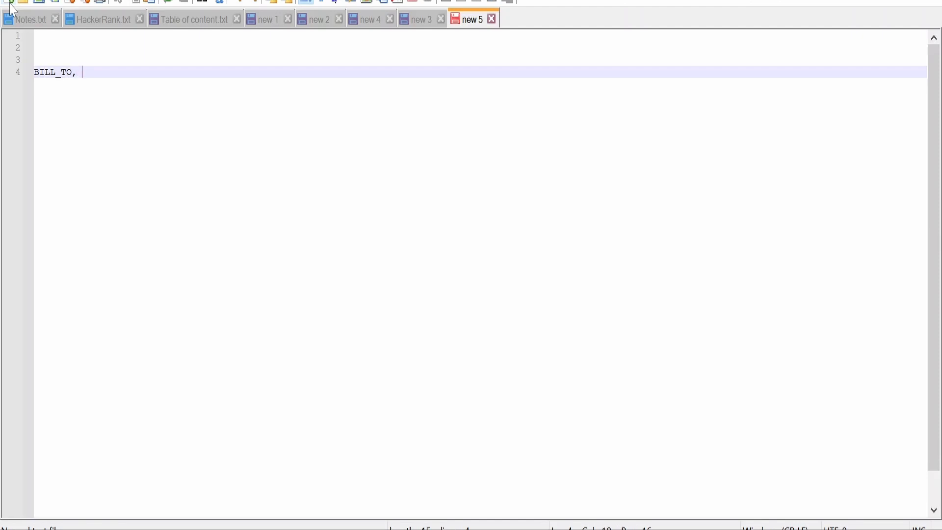
text(SHIPT)
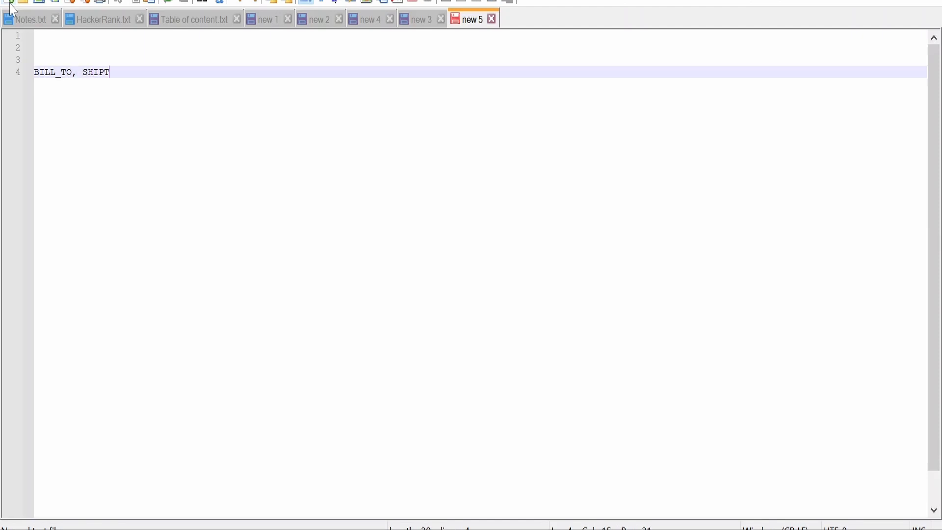
key(Backspace)
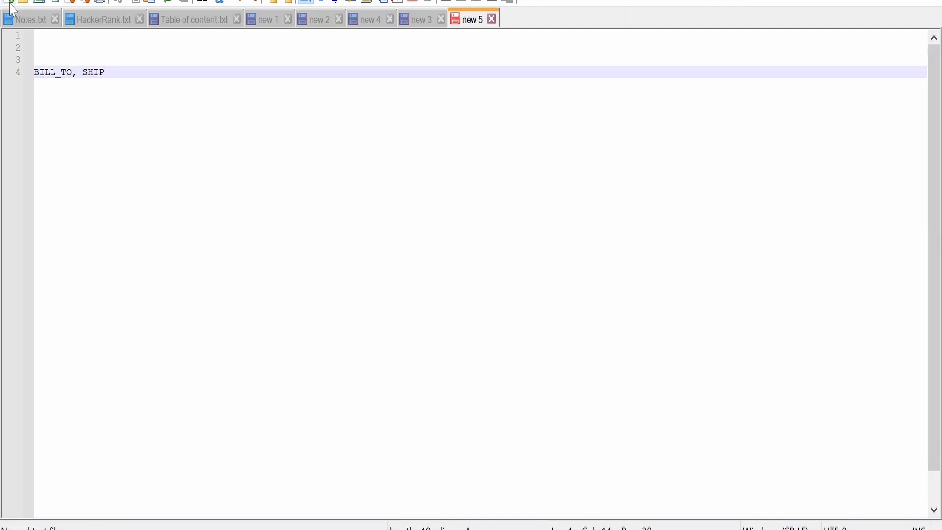
text(_T)
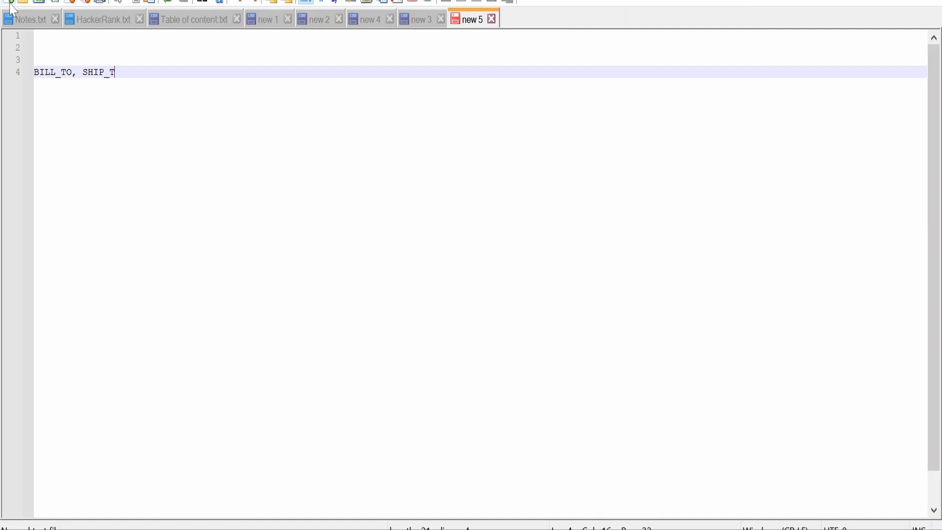
text(O)
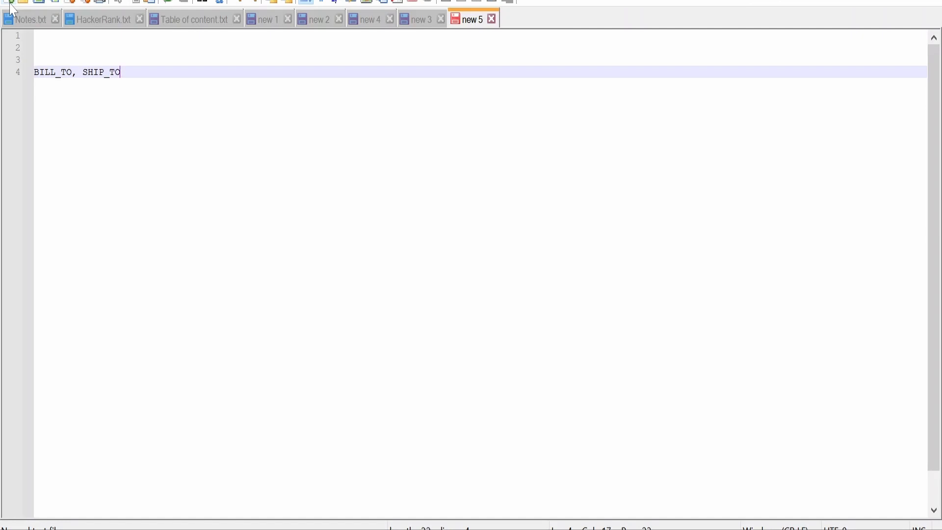
text(')
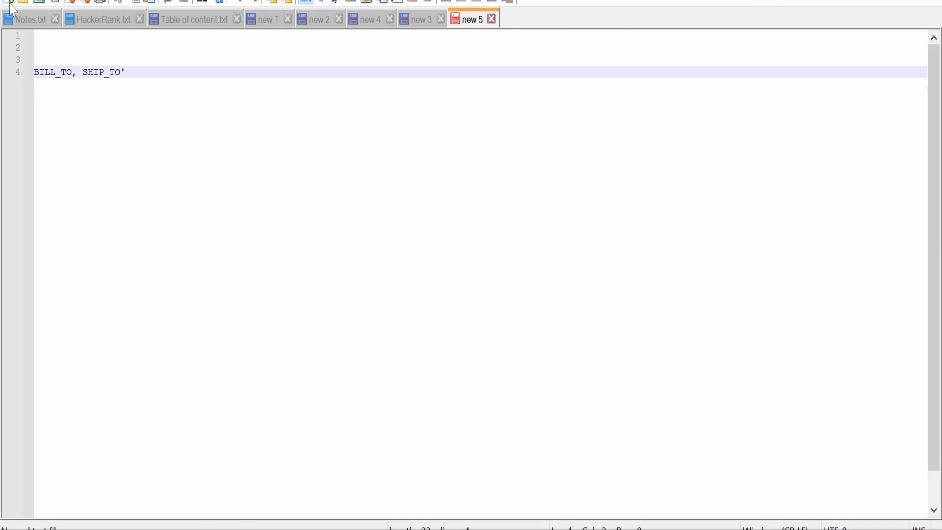
text(')
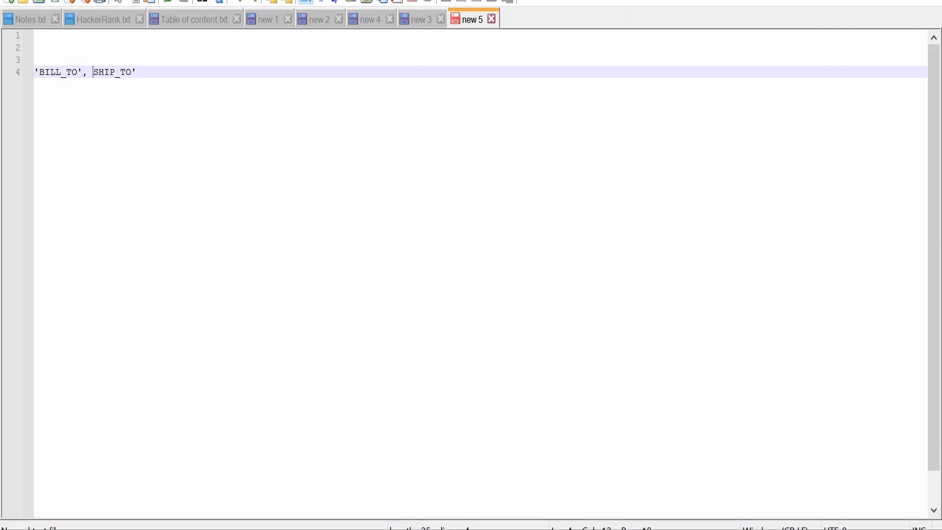
text(')
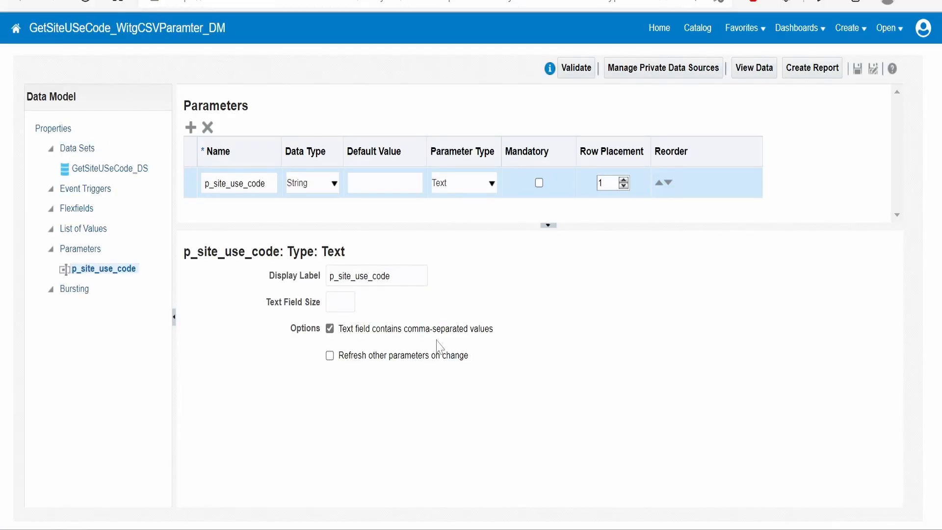
mouse_move(823, 74)
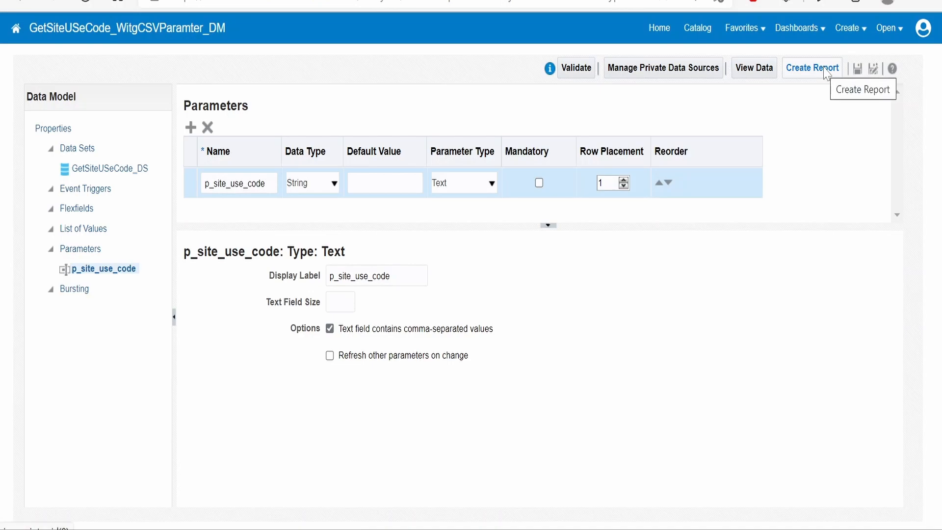
mouse_move(729, 308)
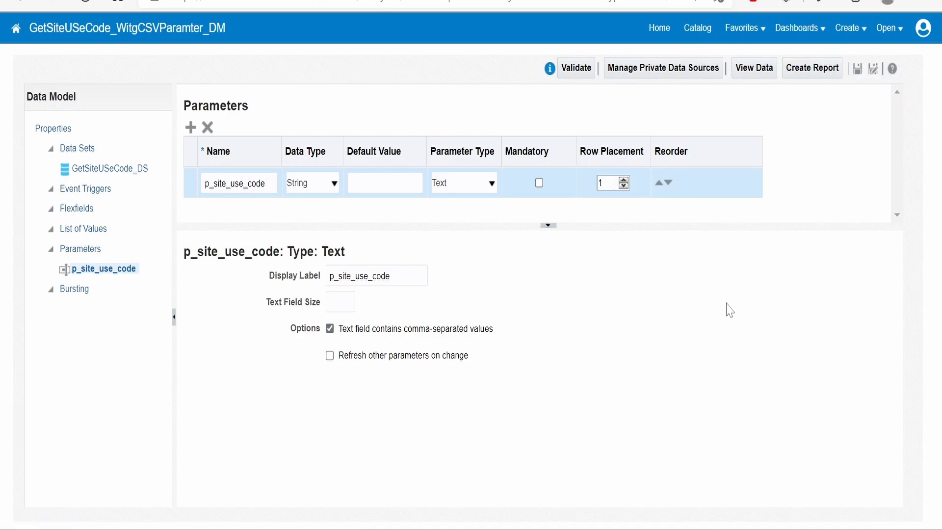
mouse_move(726, 316)
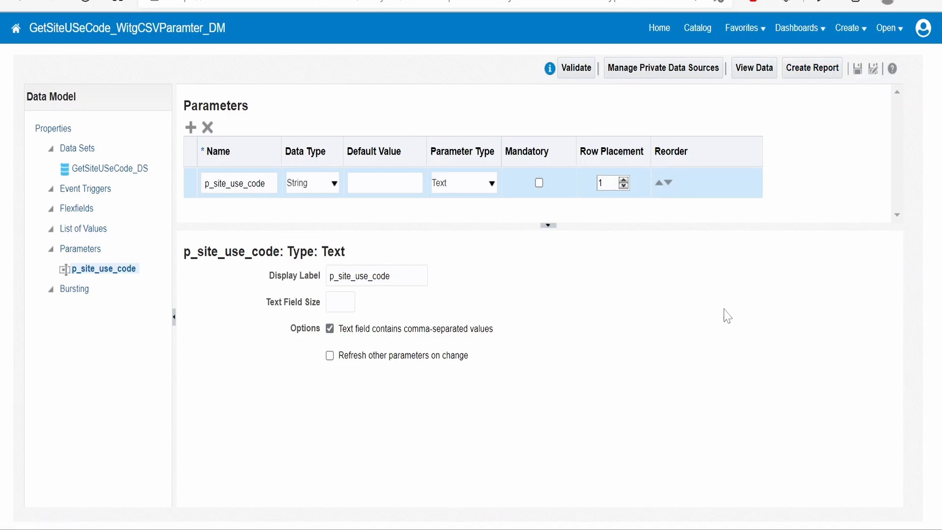